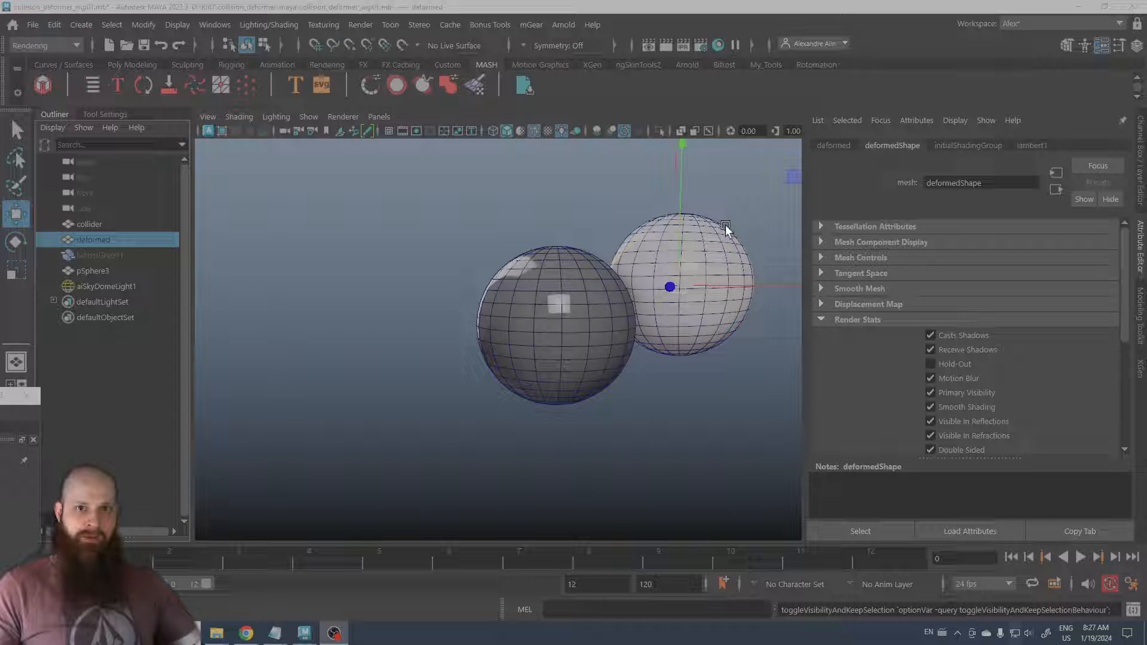
mouse_move(694, 232)
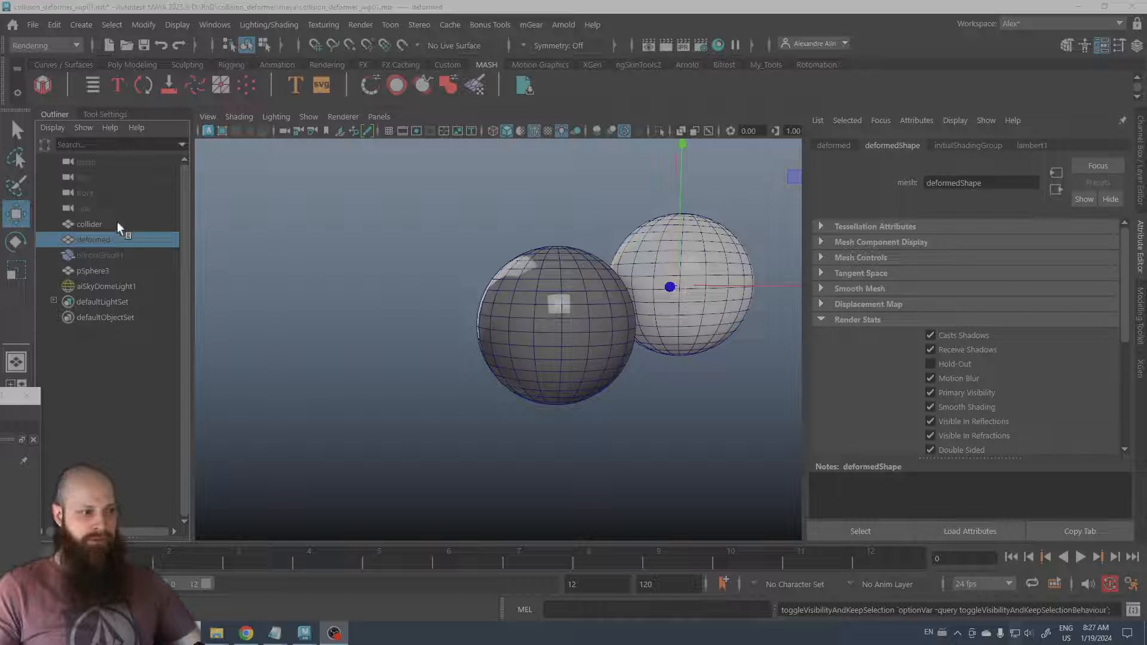
Select the collider in the Outliner, then switch over to the Chrome browser
left_click(89, 224)
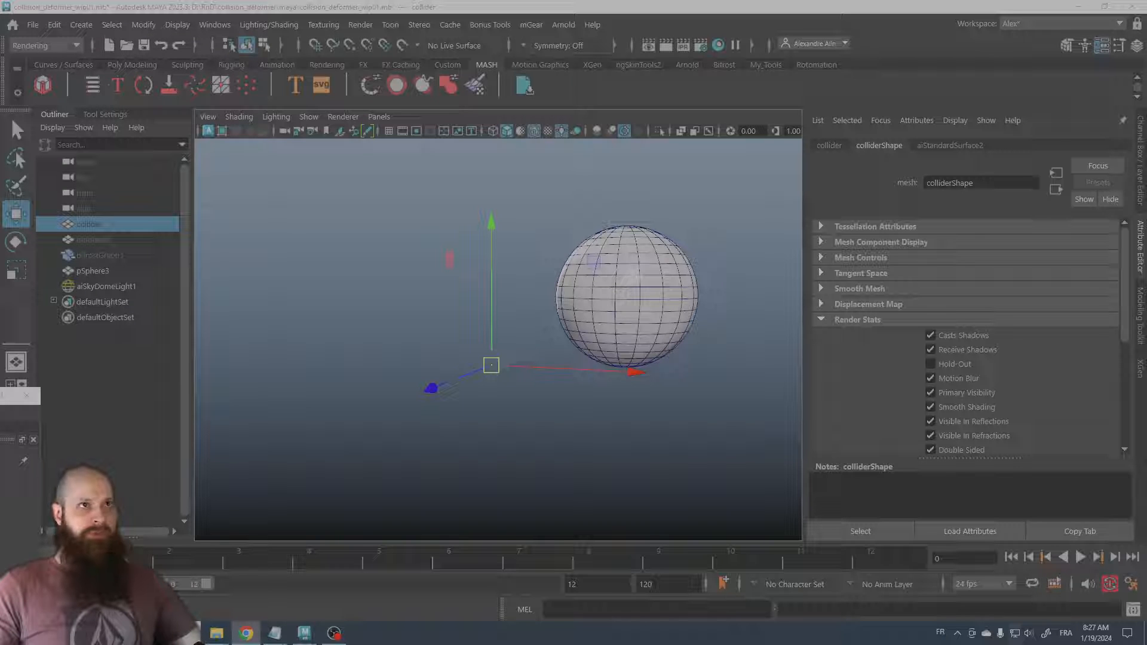
left_click(245, 633)
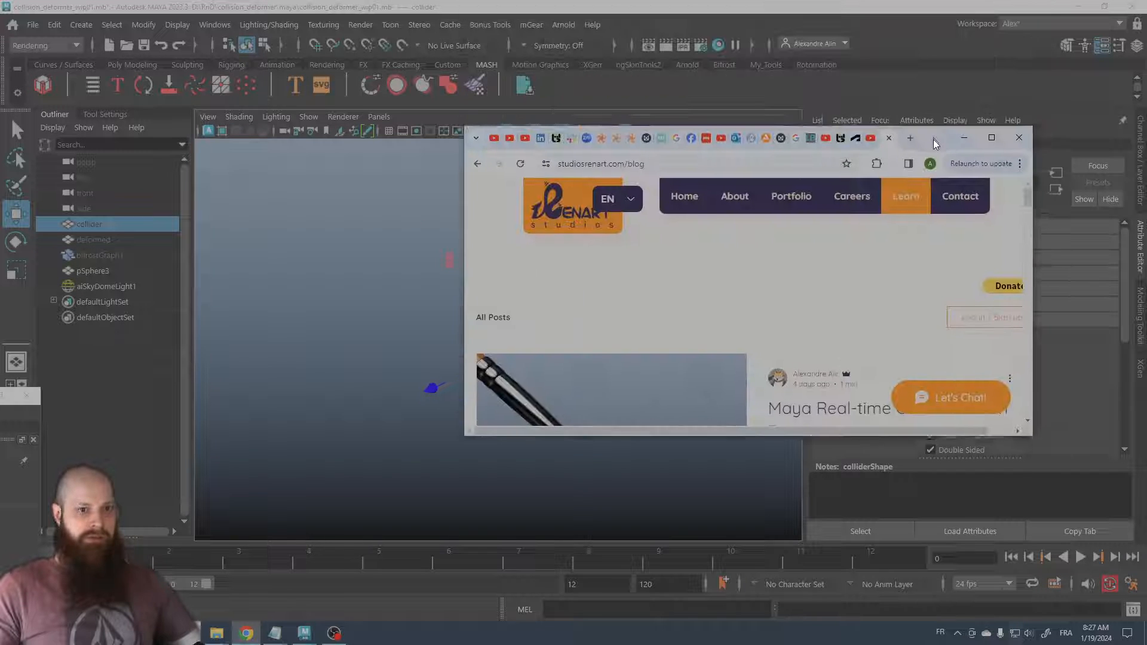
Maximize Chrome and scroll through the Maya rig posts on studiosrenart.com/blog
left_click(991, 138)
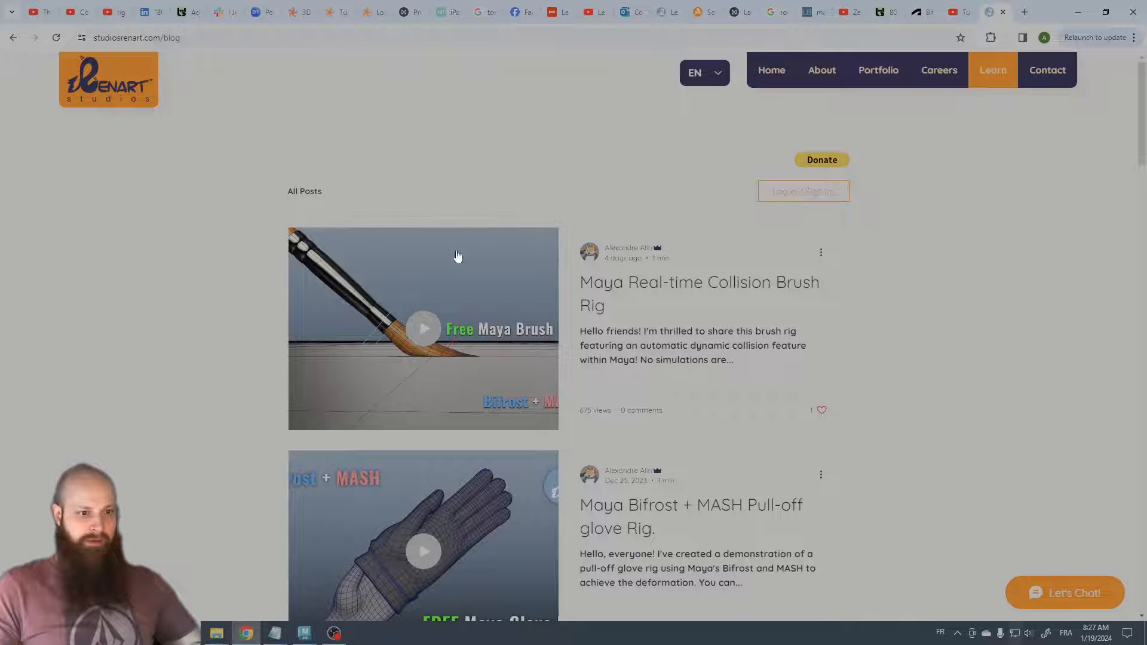
scroll("down", 3)
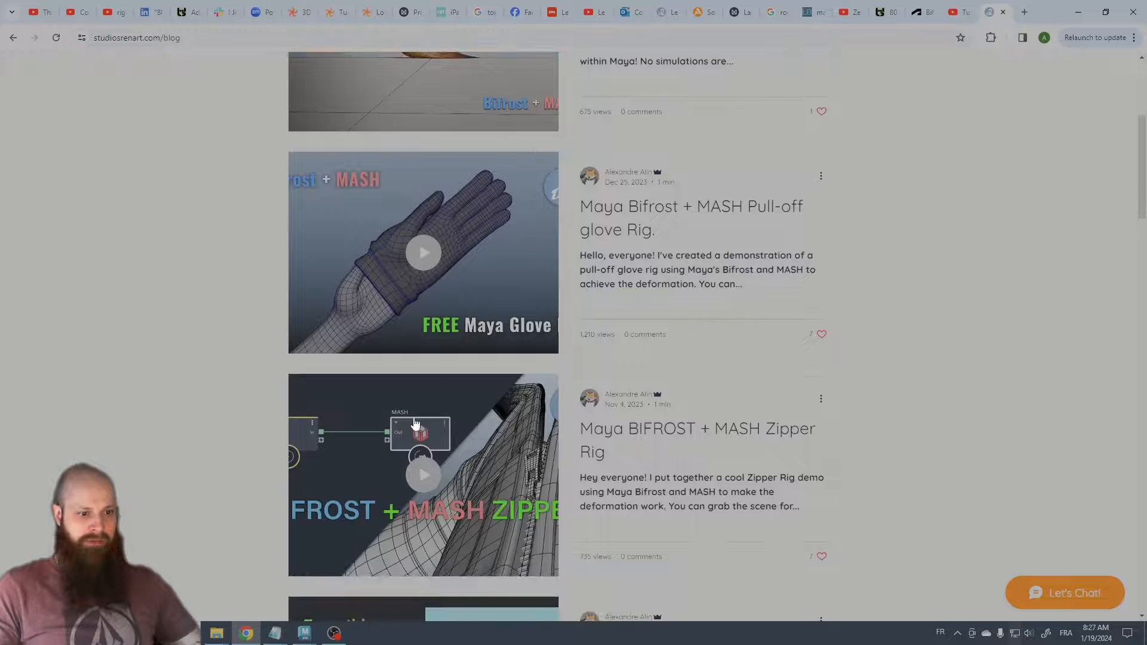
scroll("up", 3)
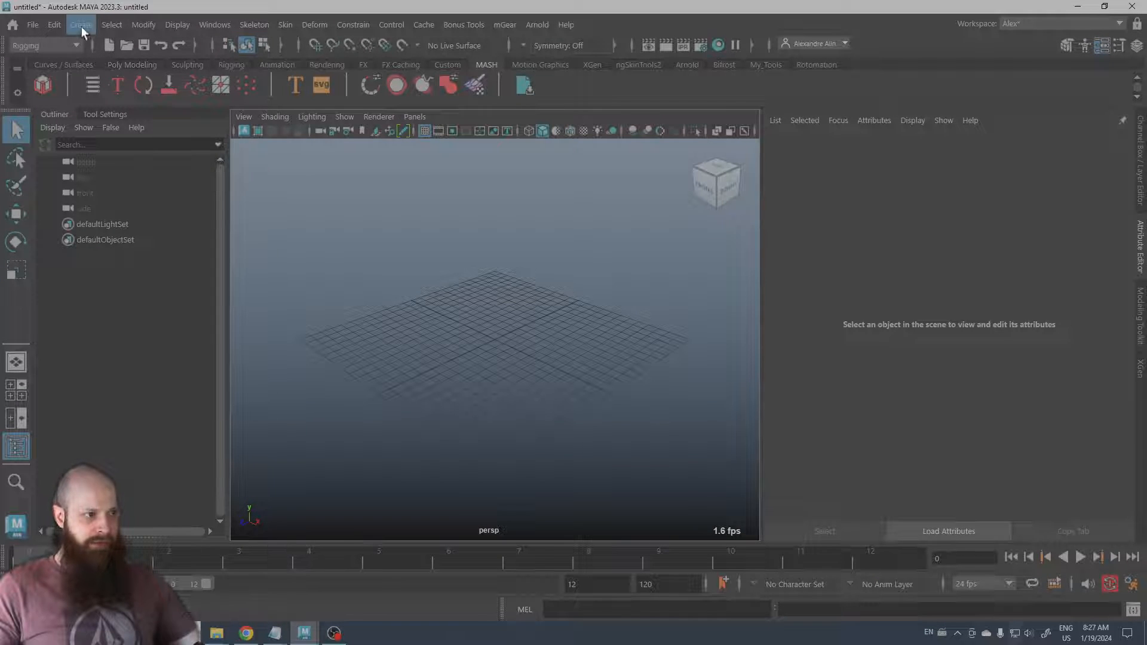
Create two polygon spheres and rename pSphere1 to 'collider'
left_click(81, 24)
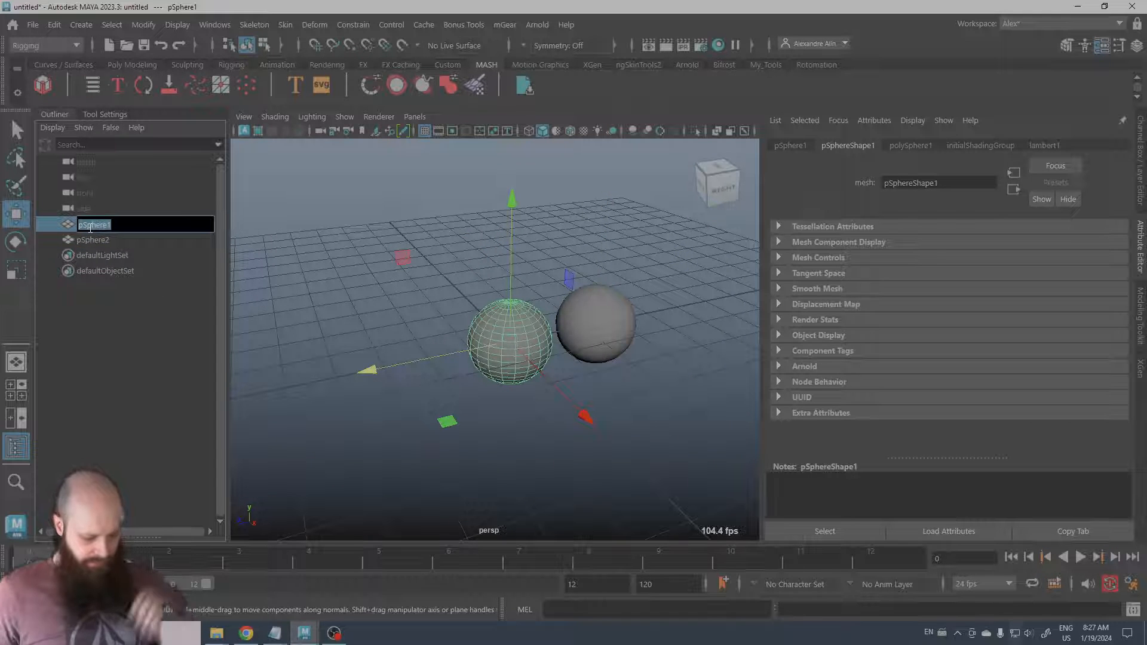
type("collider")
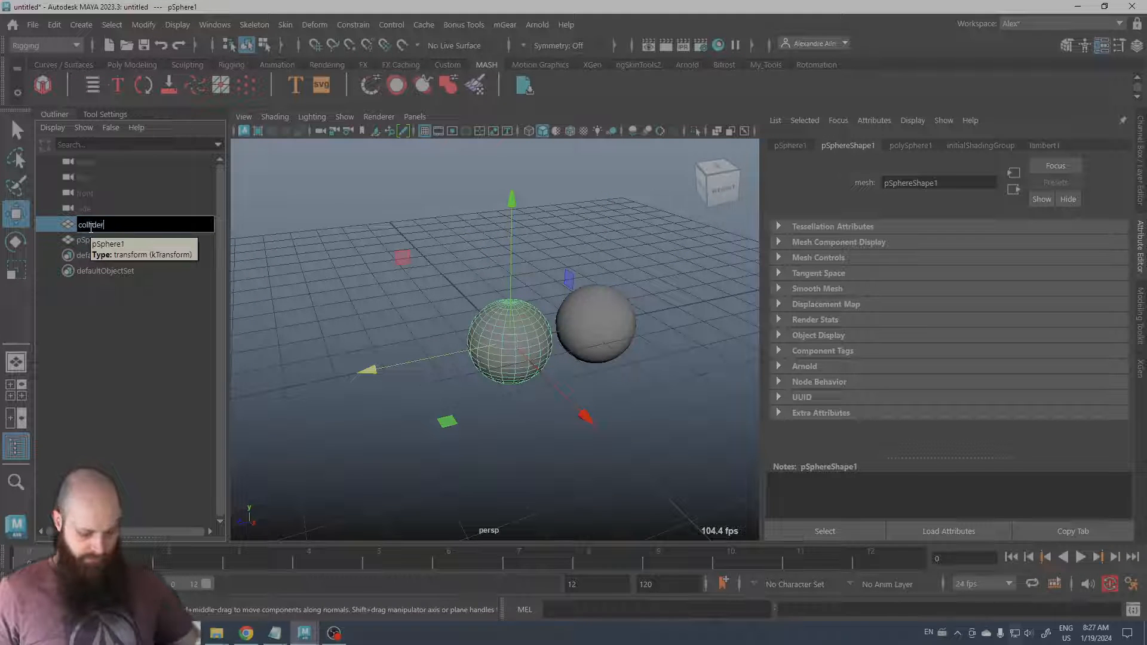
key("Return")
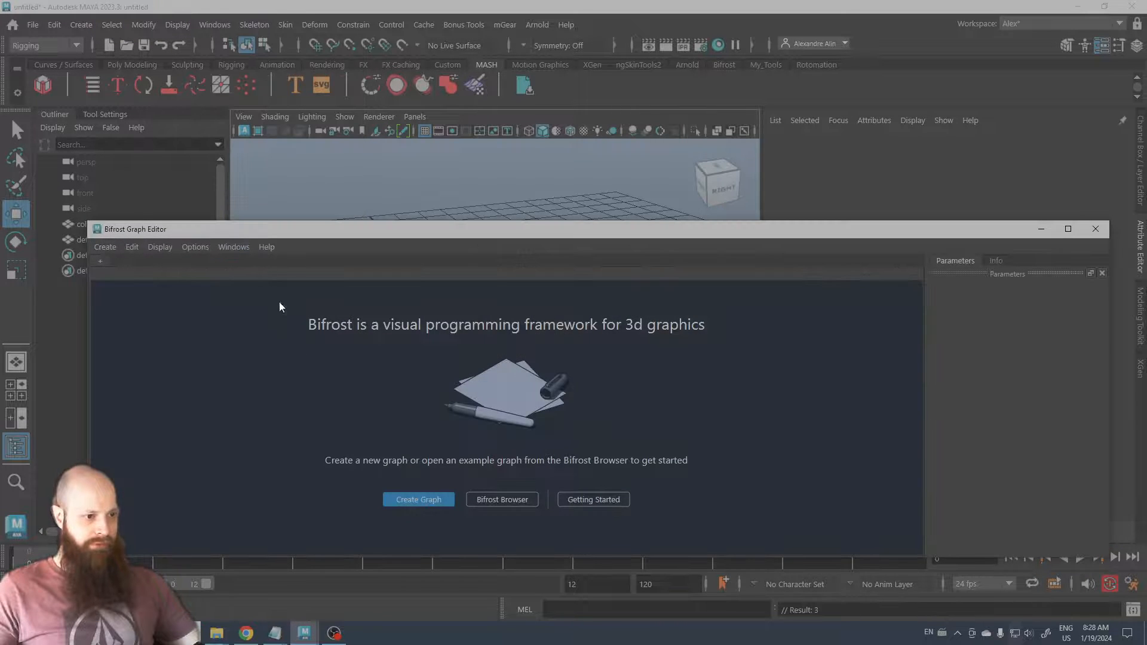
Create a new Bifrost graph and drag deformed_sphere and collider_sphere into it
left_click(418, 499)
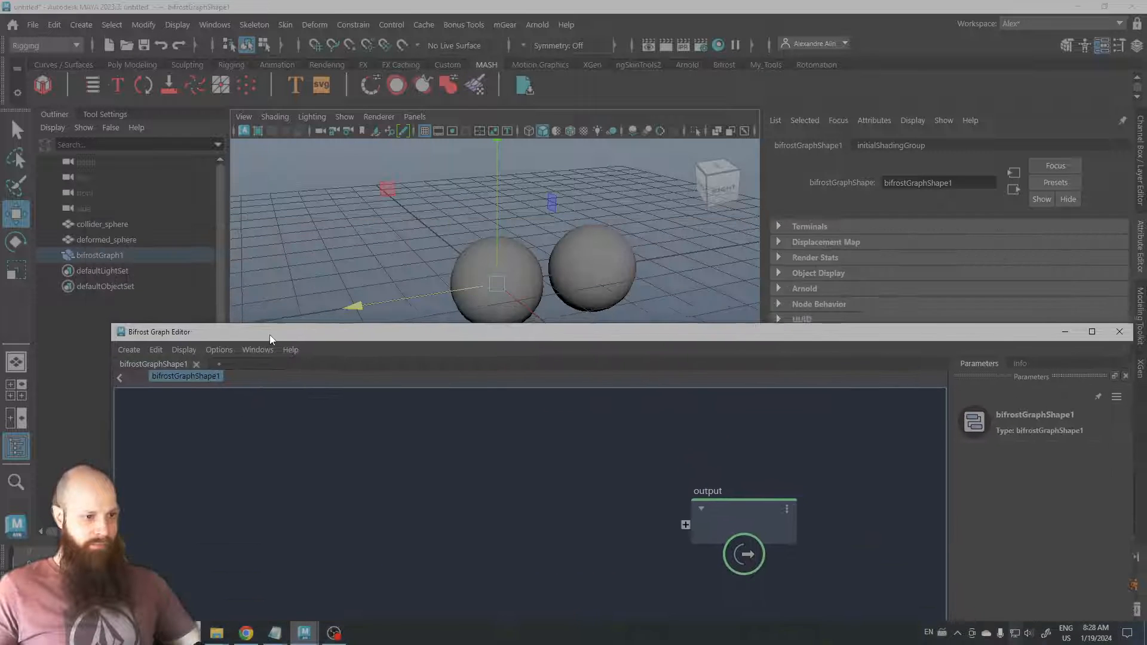
left_click(106, 239)
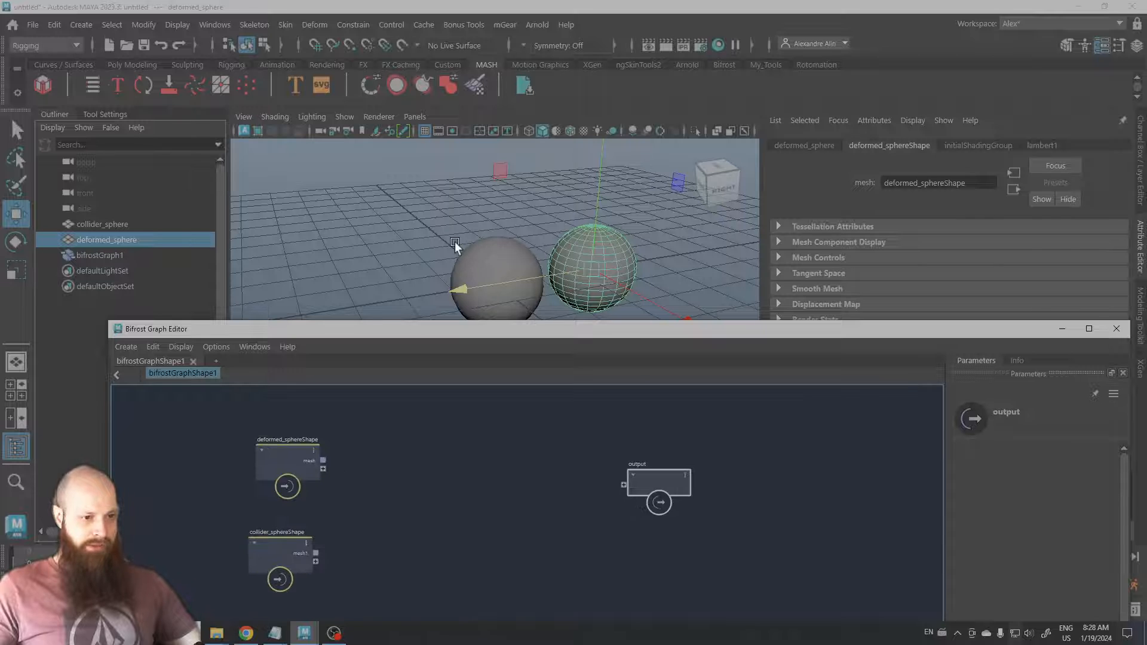
left_click(102, 224)
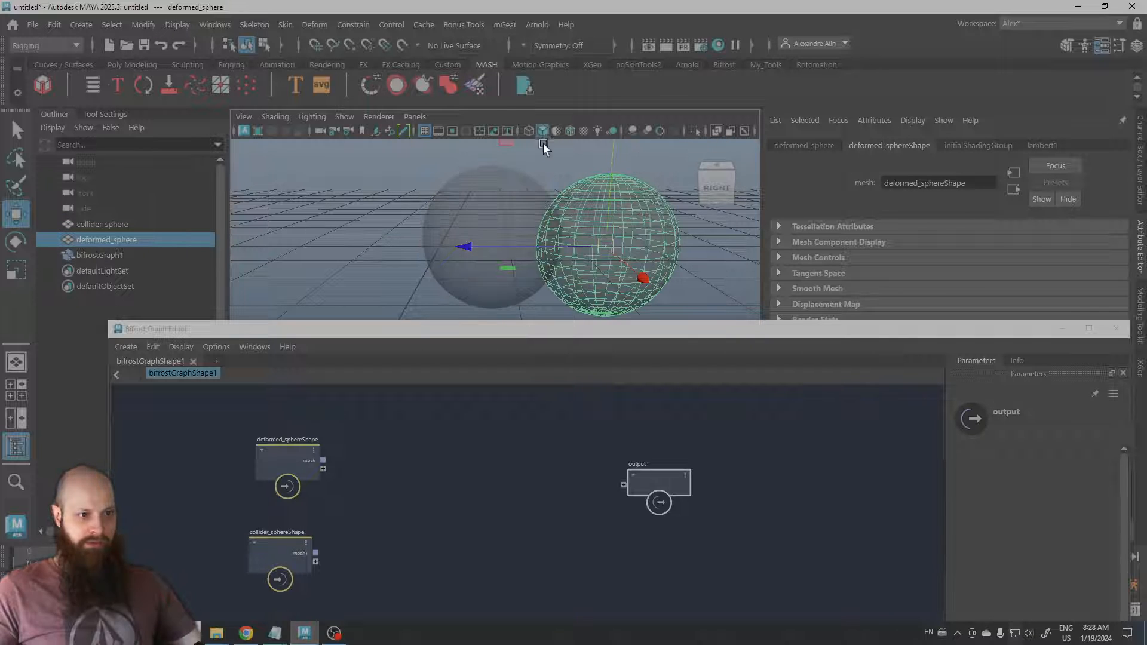
Toggle X-Ray and add tag_inside_geometry wired to the deformed and collider meshes
left_click(102, 224)
type("tag")
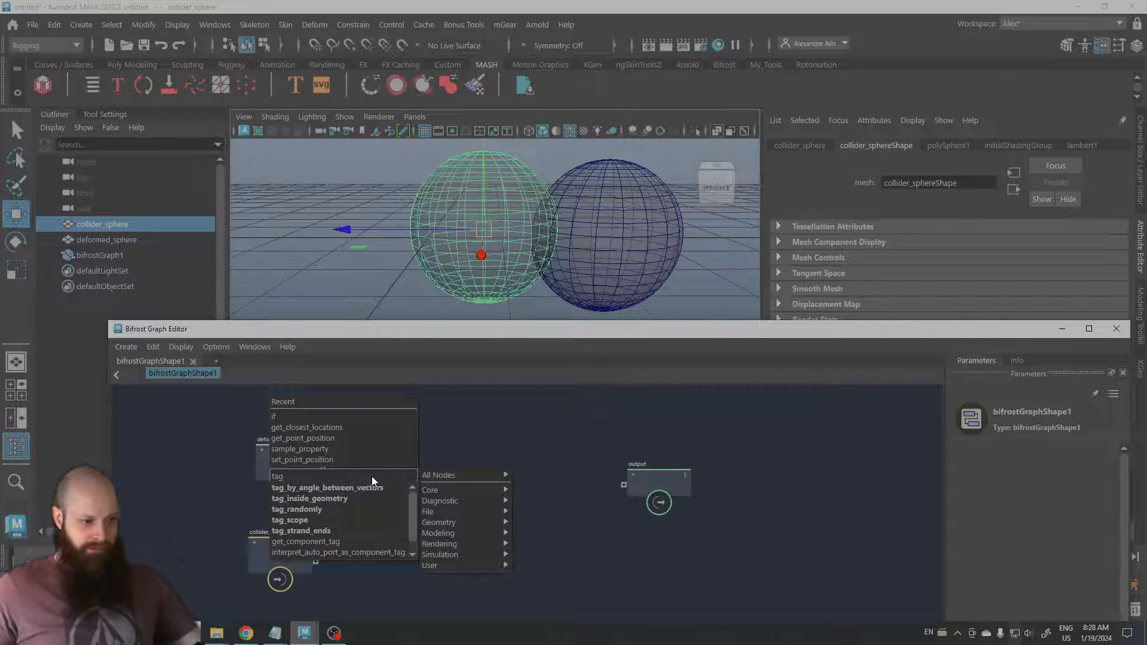
left_click(309, 498)
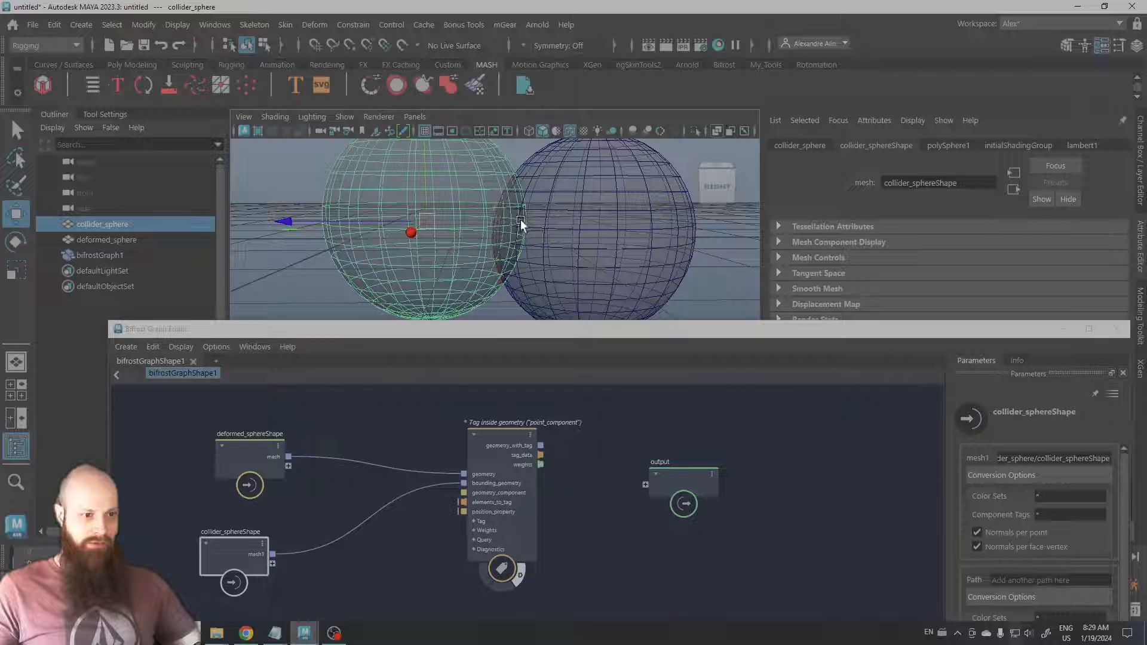
mouse_move(514, 183)
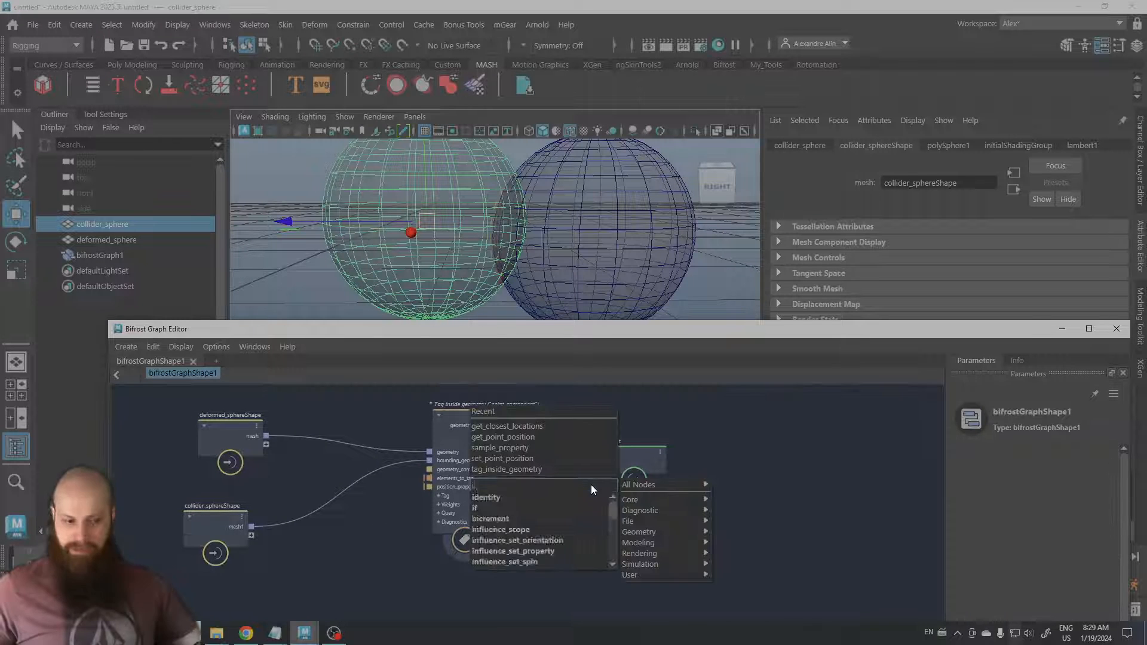
Add if, get_point_position and get_closest_locations nodes, wiring tag data, mesh and positions
left_click(475, 507)
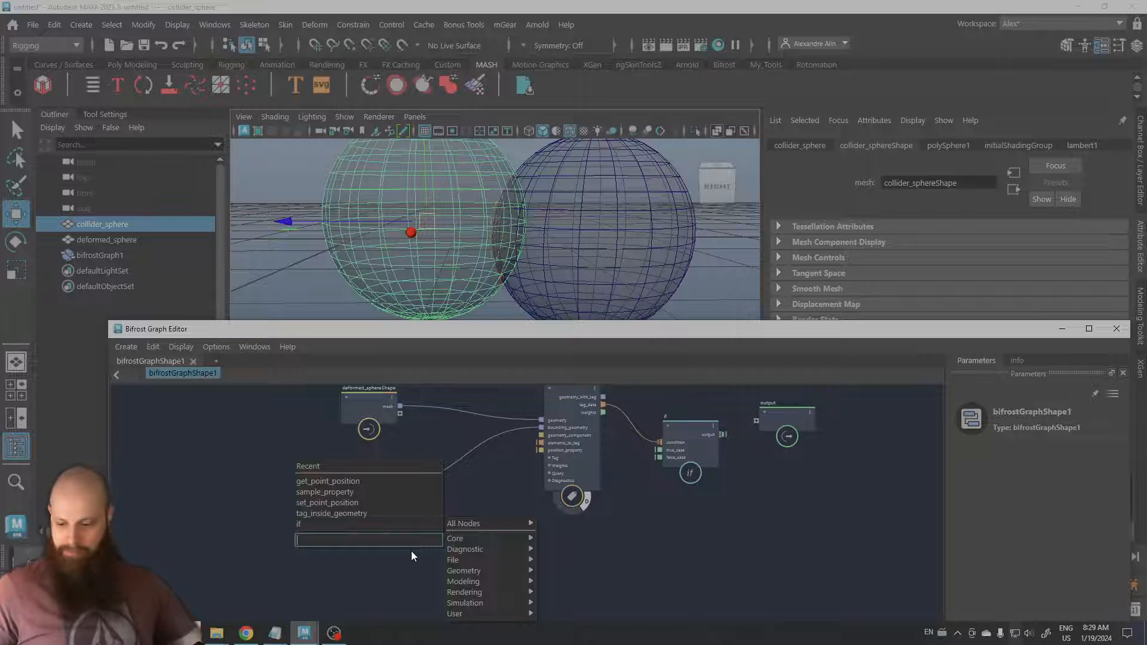
type("get_posi")
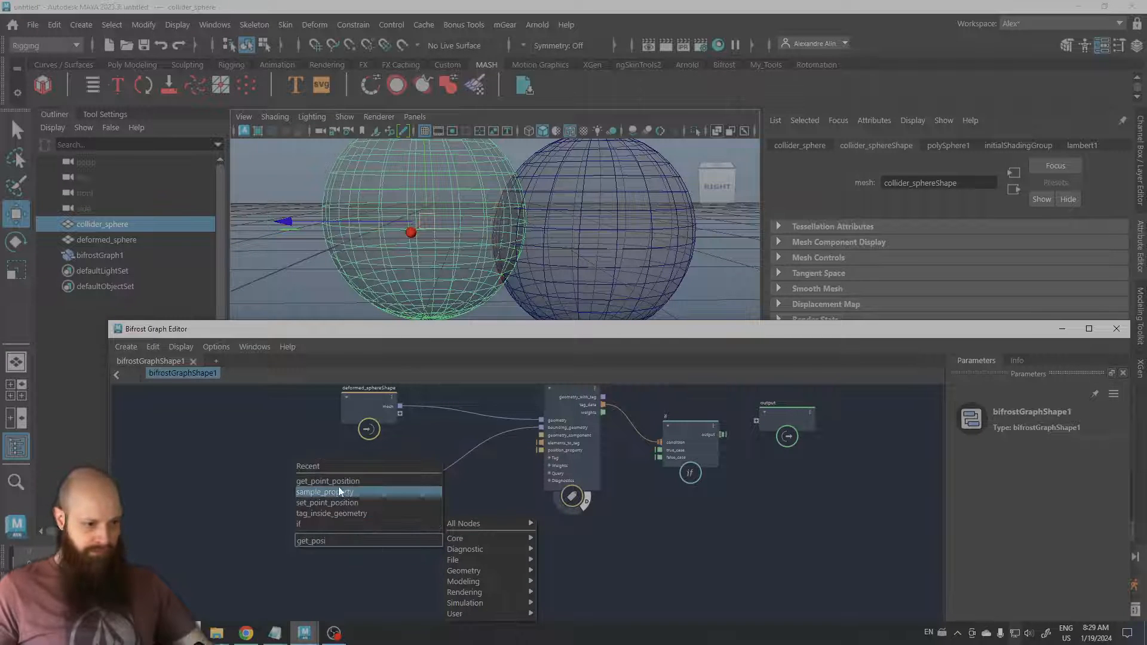
left_click(328, 480)
type("get")
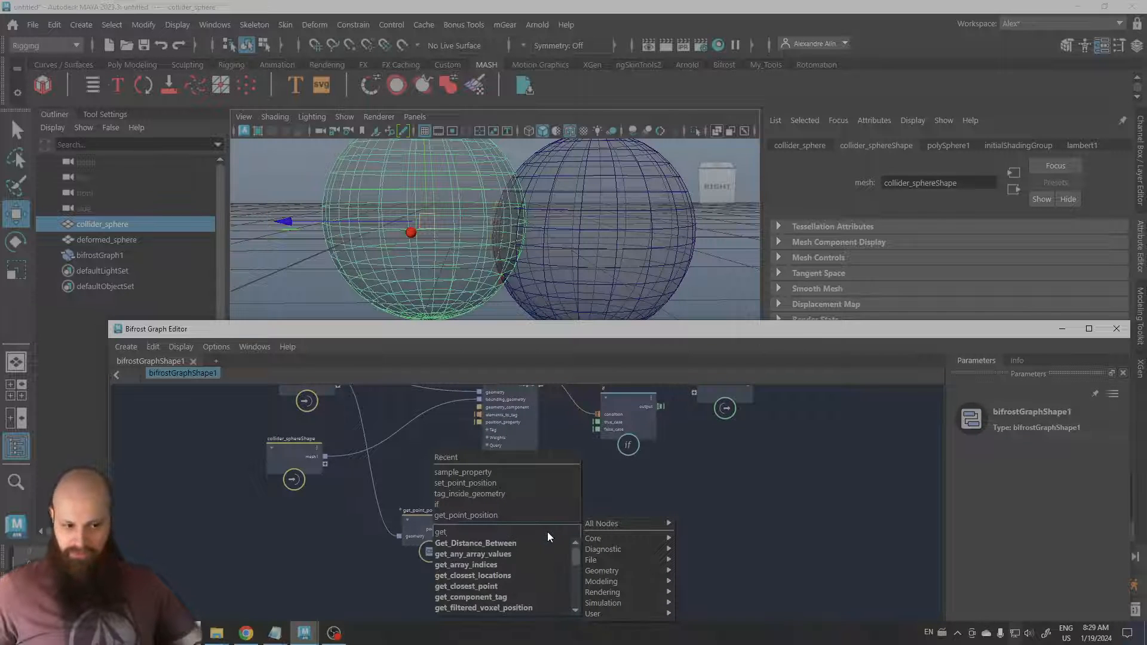
left_click(472, 574)
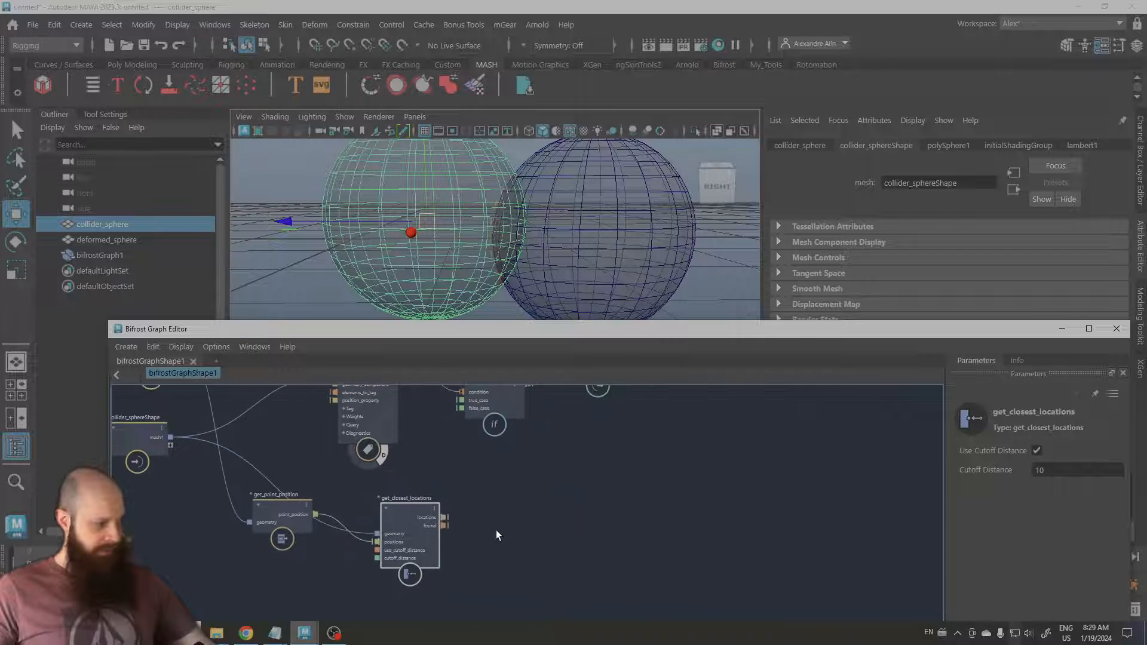
left_click(497, 534)
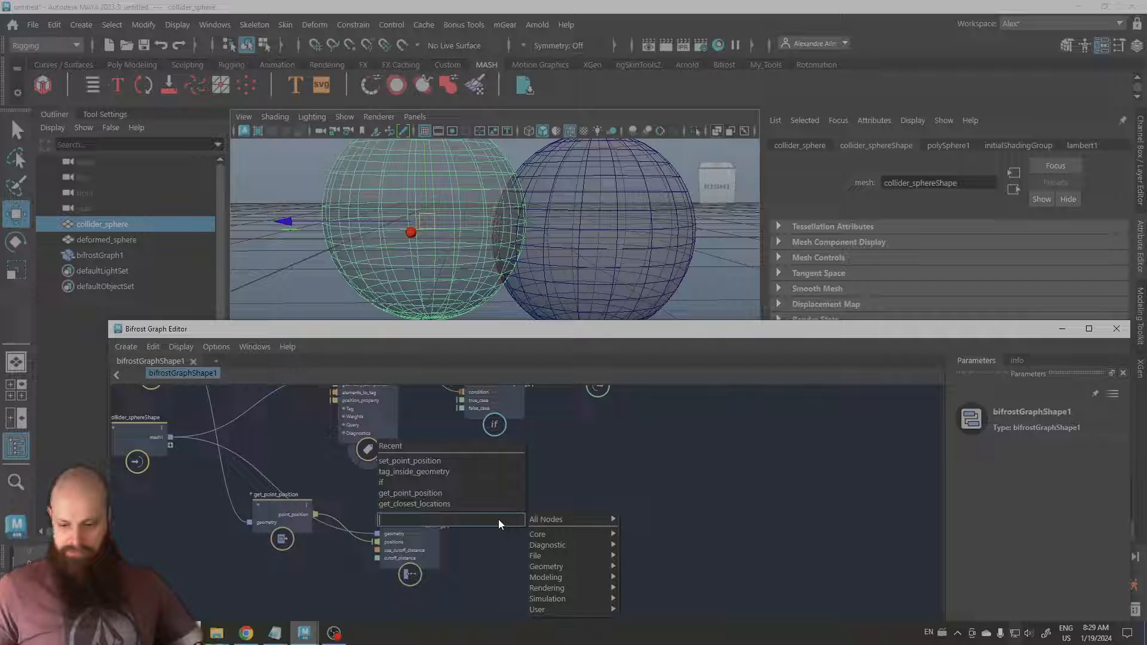
left_click(414, 503)
type("sample_pro")
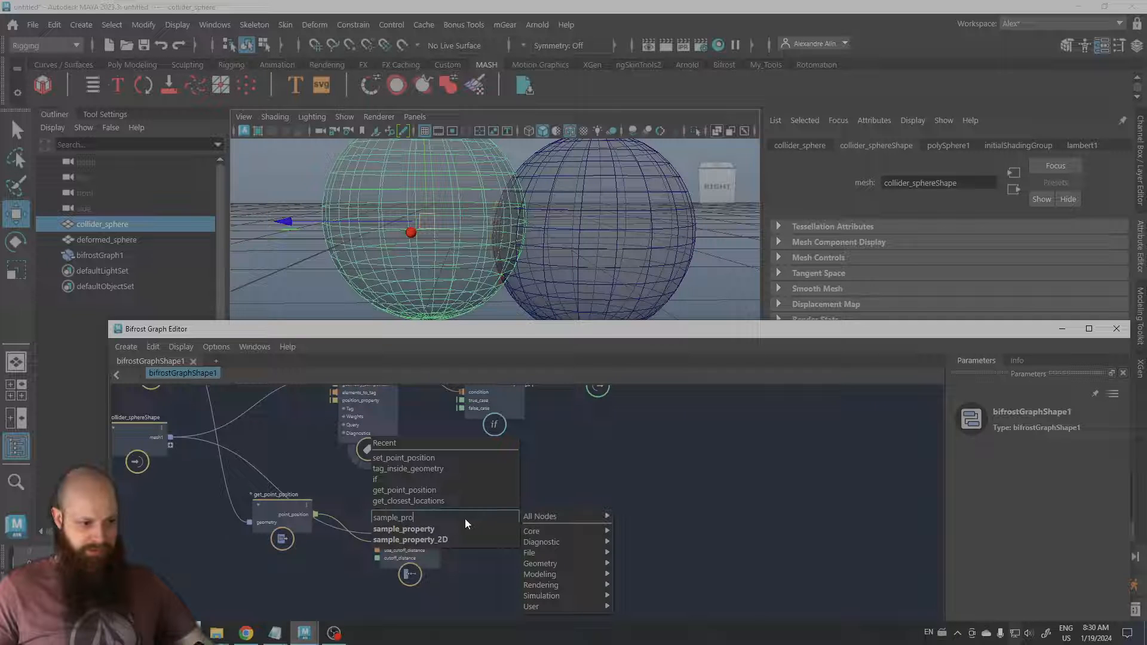
Add sample_property fed by closest locations and collider geometry, sending sampled_data to if
left_click(404, 528)
type("set_po")
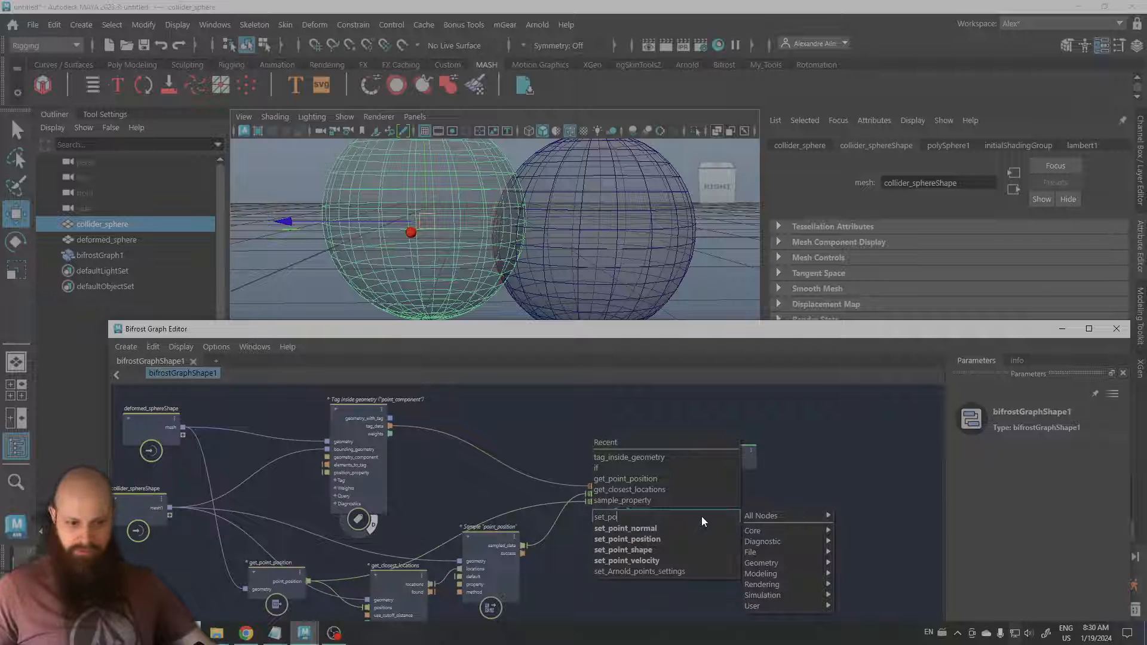
Add set_point_position with the if result and deformed mesh, feeding the graph output
left_click(627, 538)
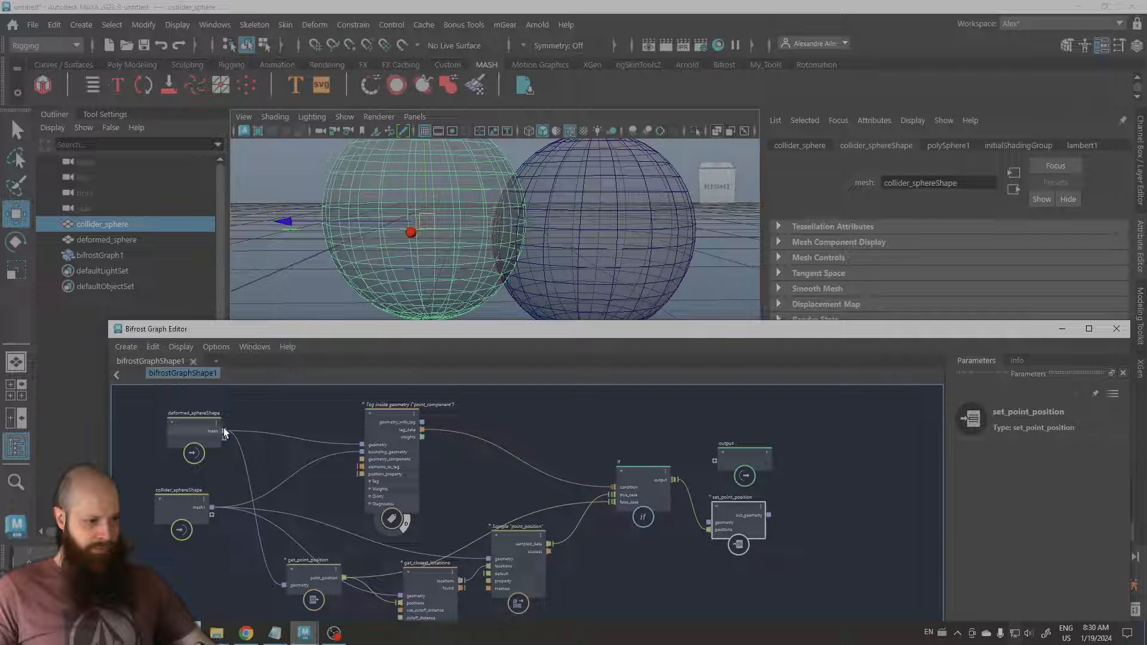
left_click(747, 461)
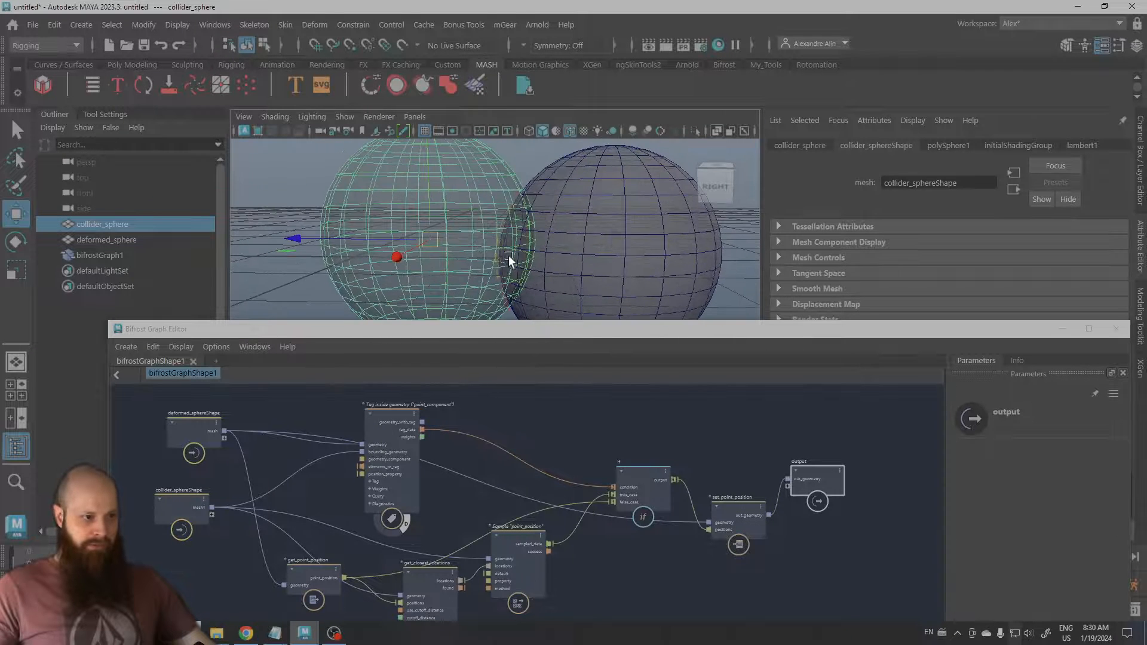
Select deformed_sphere and collider_sphere in the Outliner and hide both with Ctrl+H
left_click(100, 255)
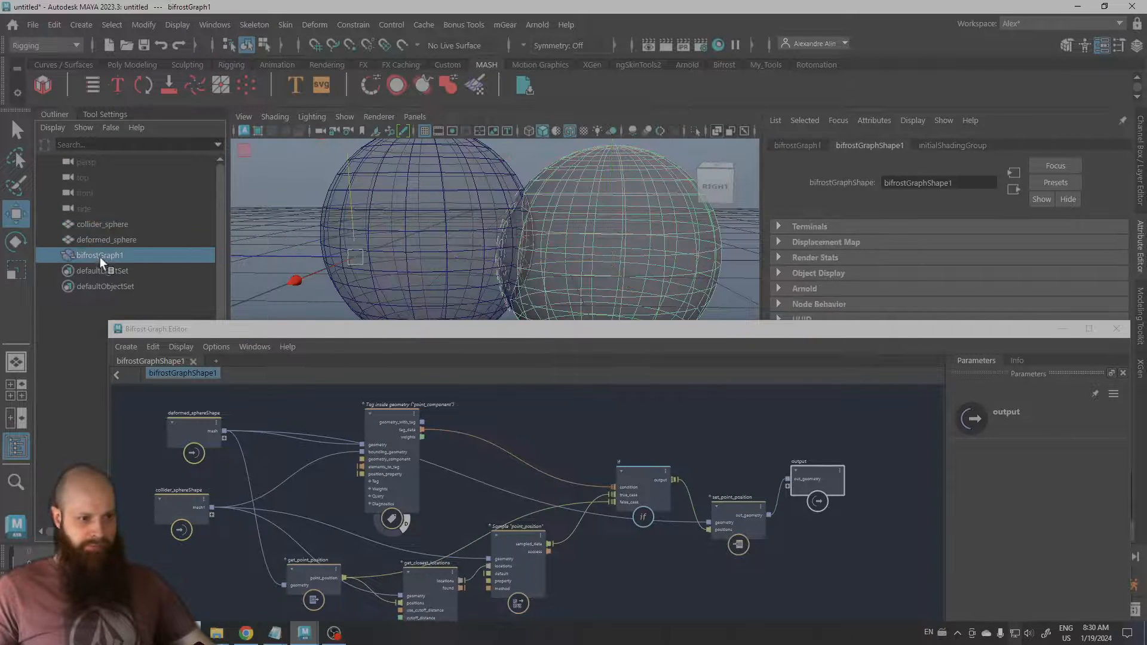
left_click(107, 239)
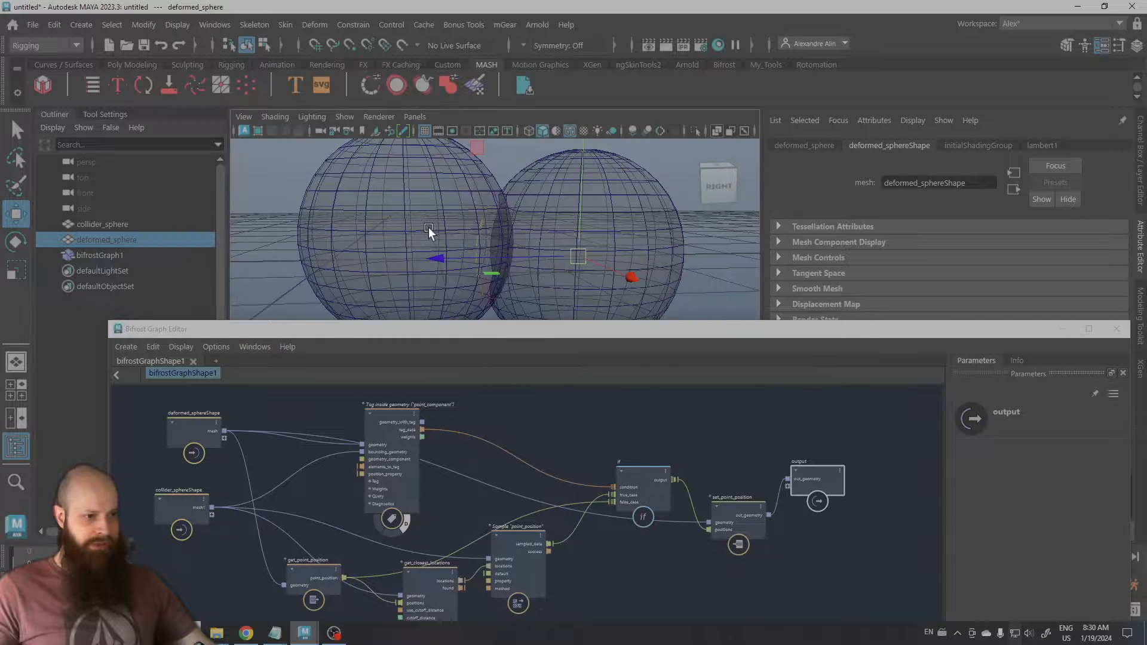
left_click(103, 224)
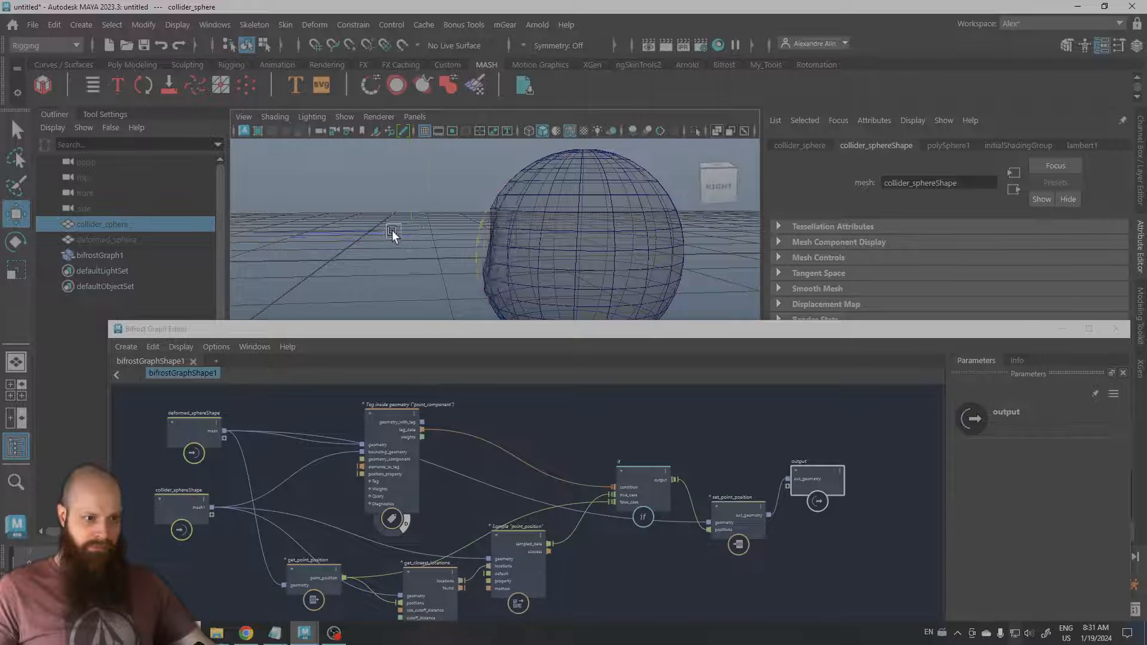
left_click(399, 238)
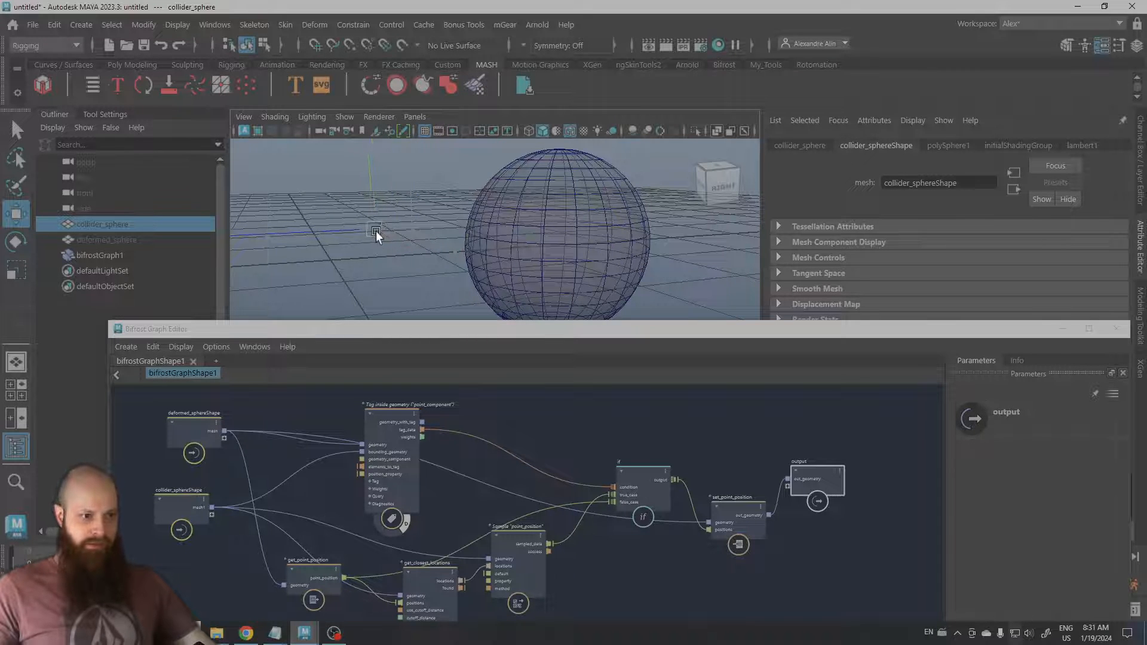
Select deformed_sphere and apply the MASH Jiggle deformer from the MASH shelf
left_click(106, 240)
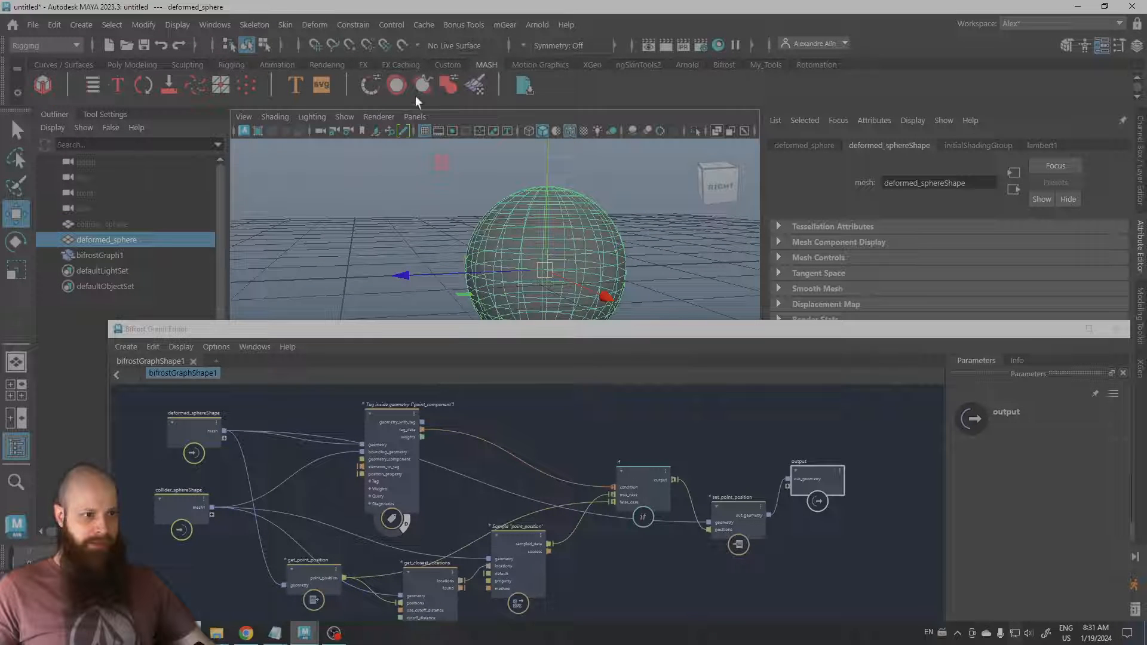
mouse_move(423, 85)
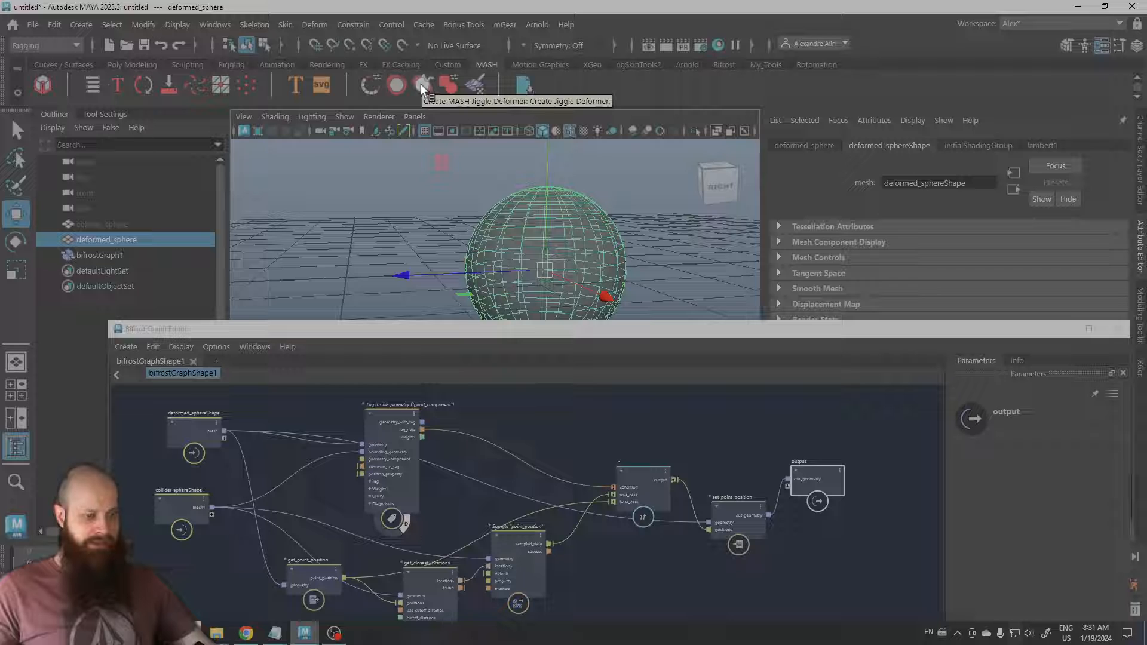
mouse_move(435, 190)
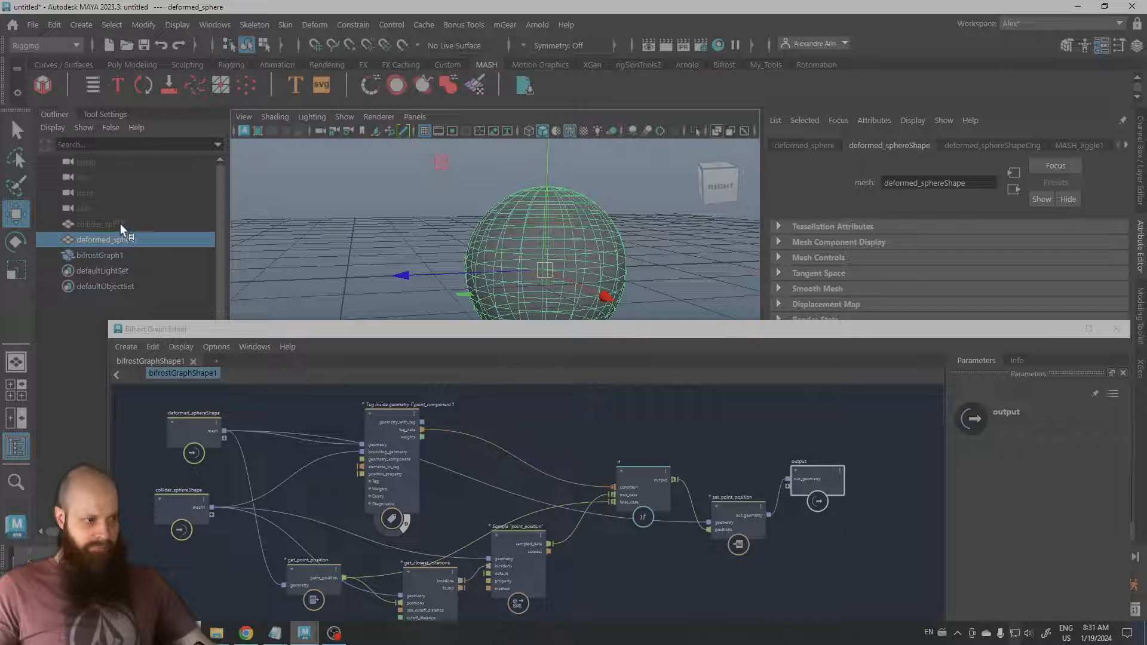
left_click(102, 224)
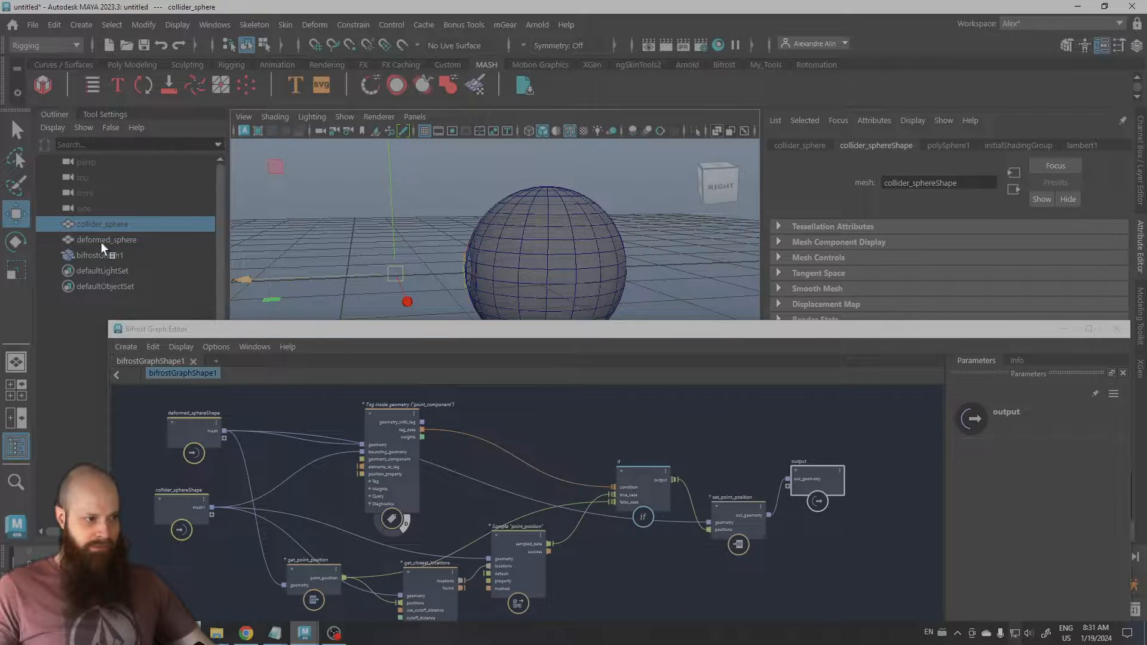
left_click(105, 239)
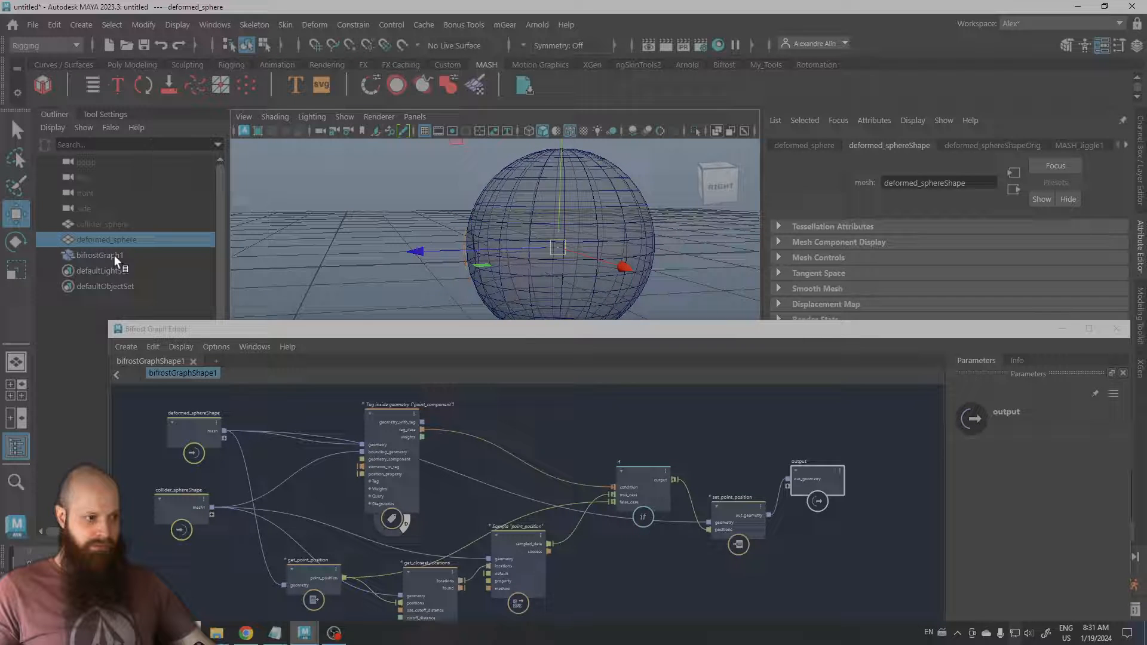
left_click(103, 224)
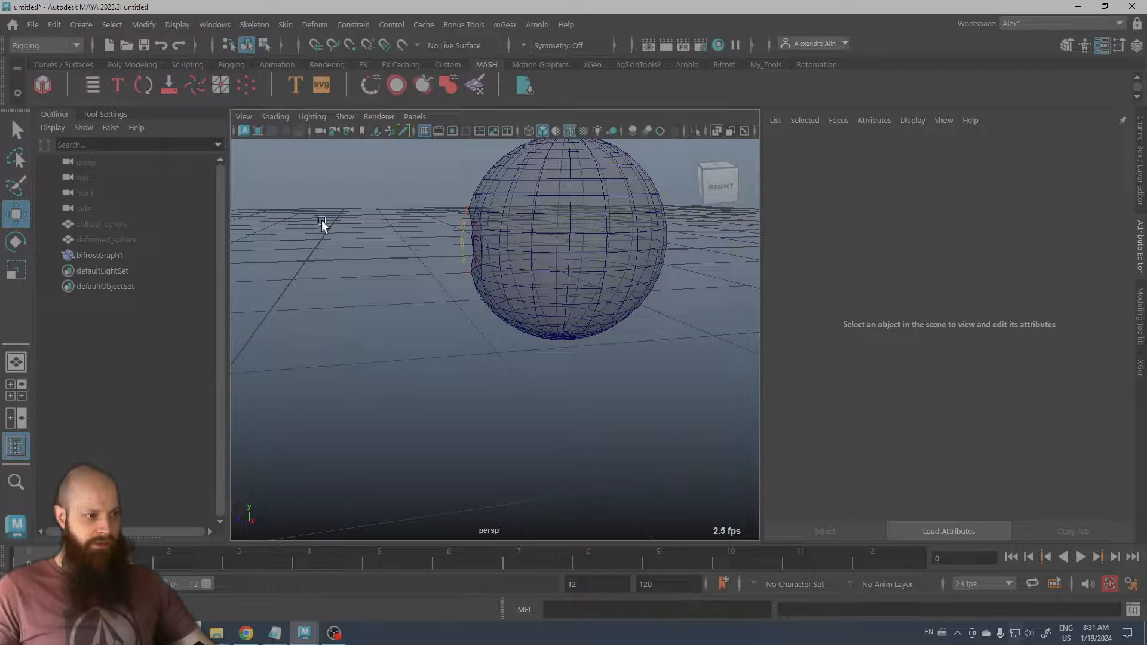
Show bifrostGraphShape1 in the Node Editor, expanded to its full attribute list
left_click(214, 24)
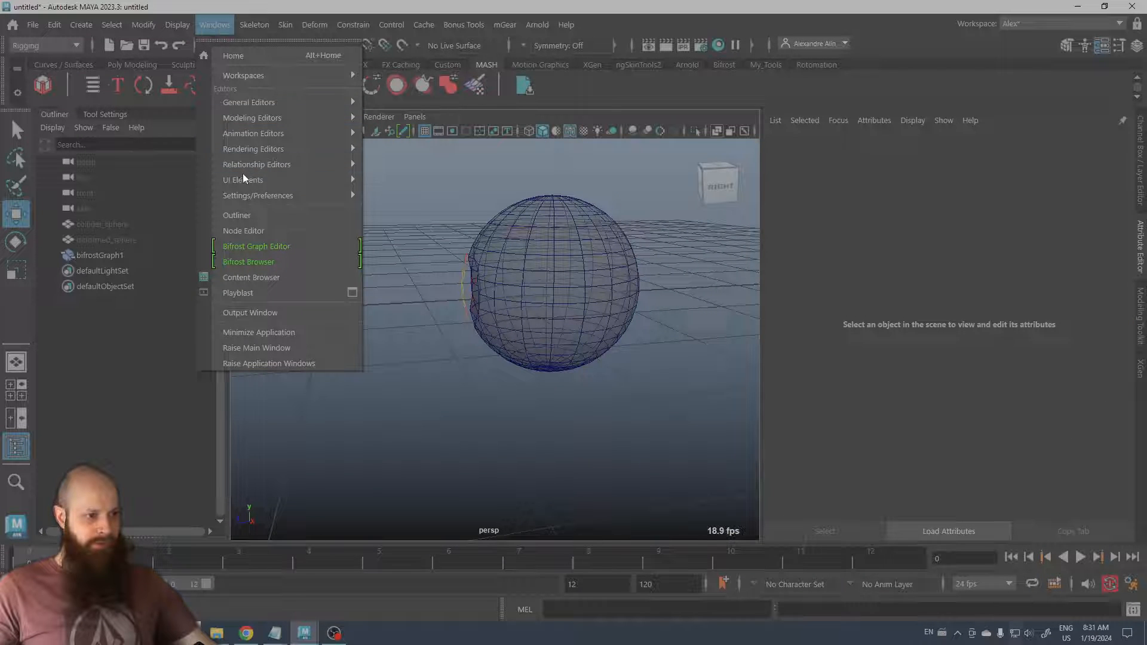
left_click(244, 230)
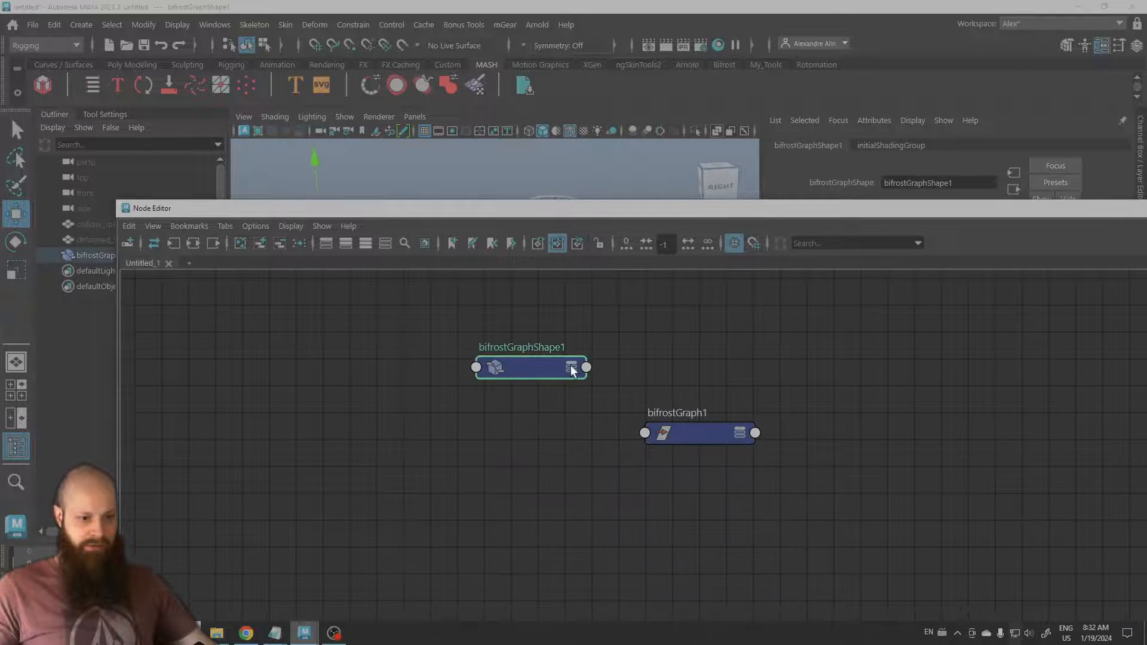
left_click(571, 368)
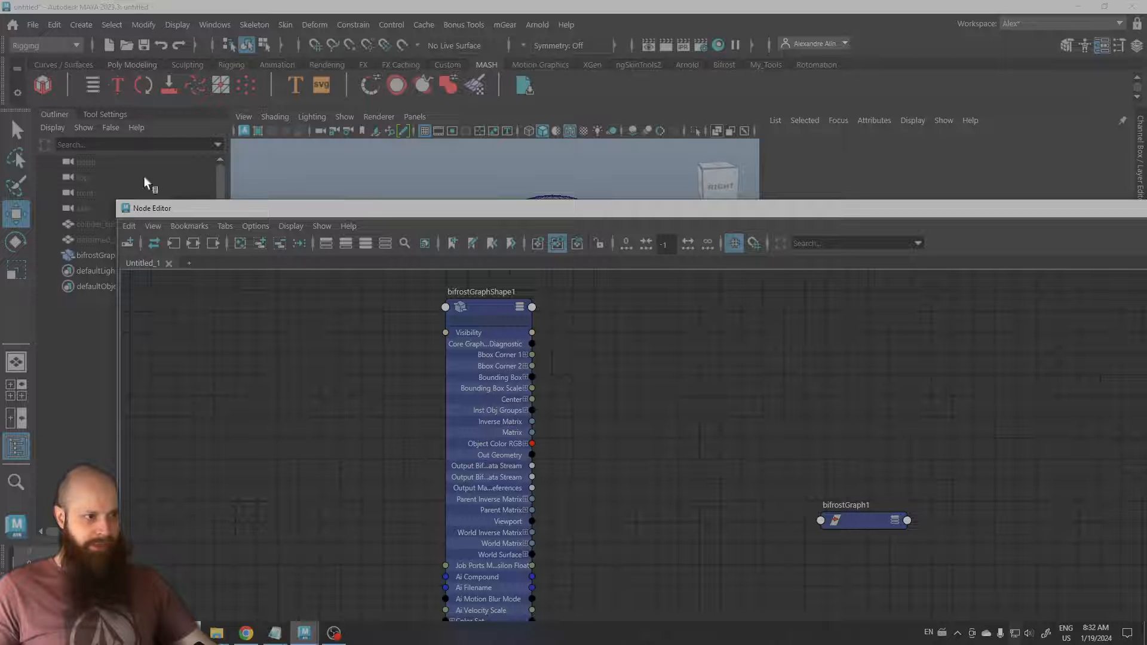
left_click(80, 24)
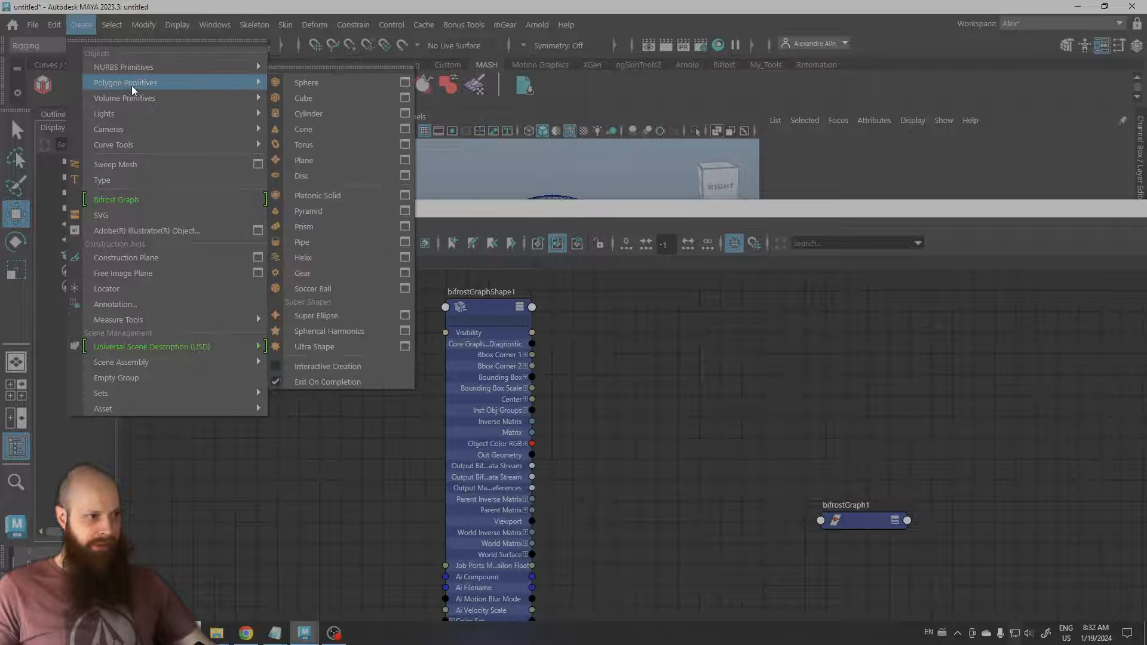
Create a polygon sphere and feed bifrostGraphShape1's Out Geometry into a new bifrostGeoToMaya1 node
left_click(305, 82)
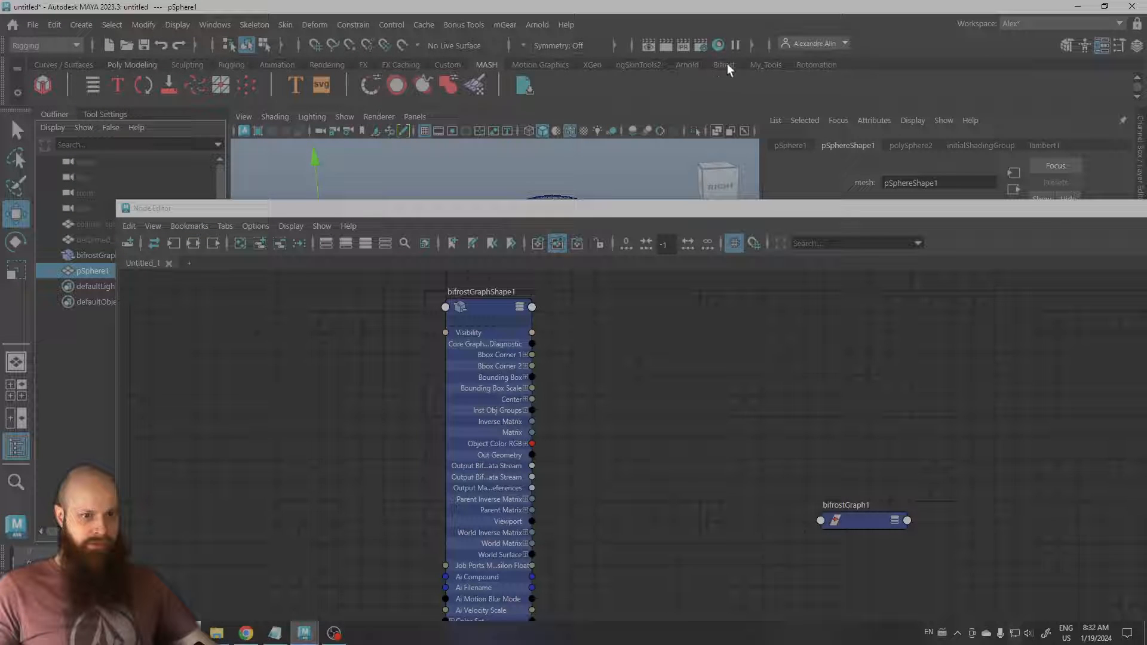
left_click(765, 65)
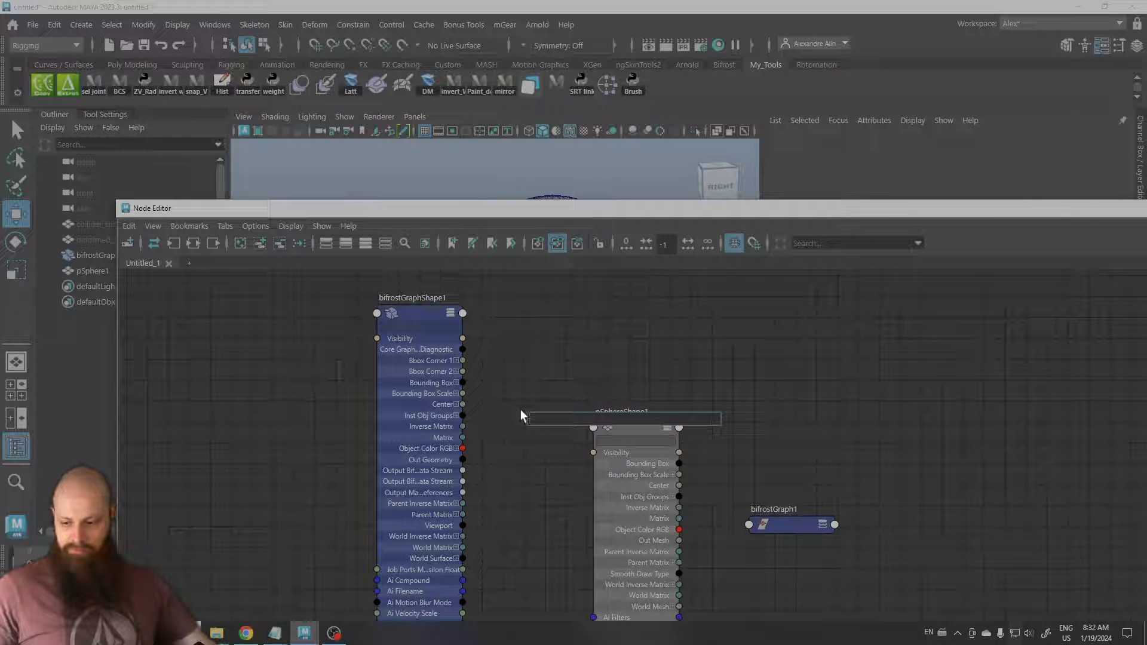
type("bif")
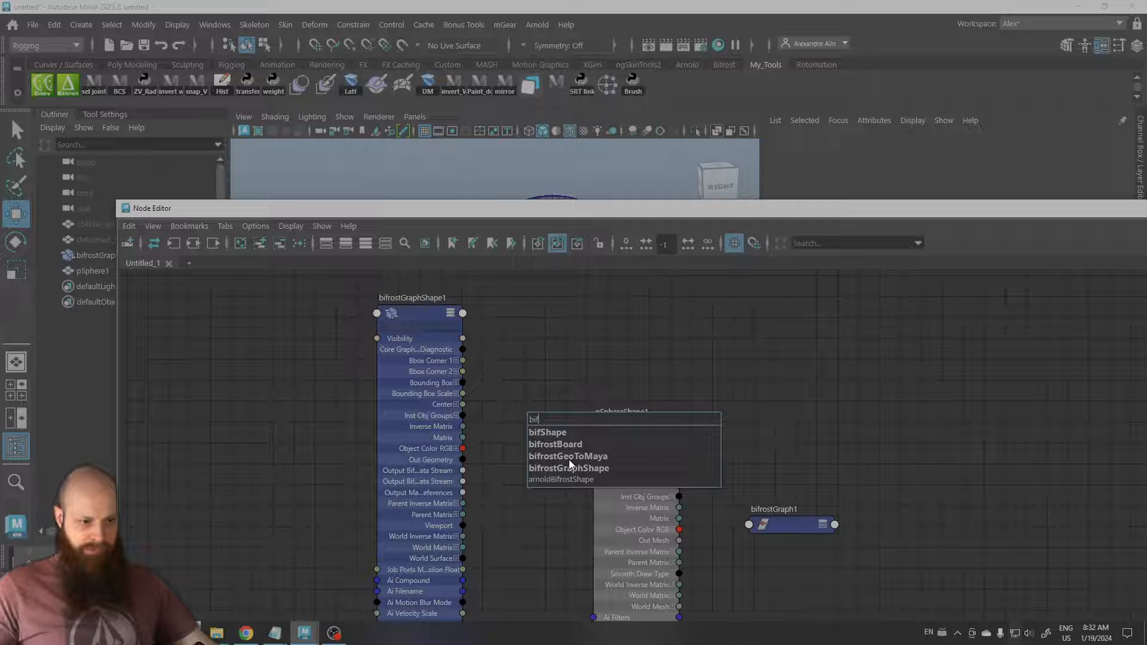
left_click(568, 456)
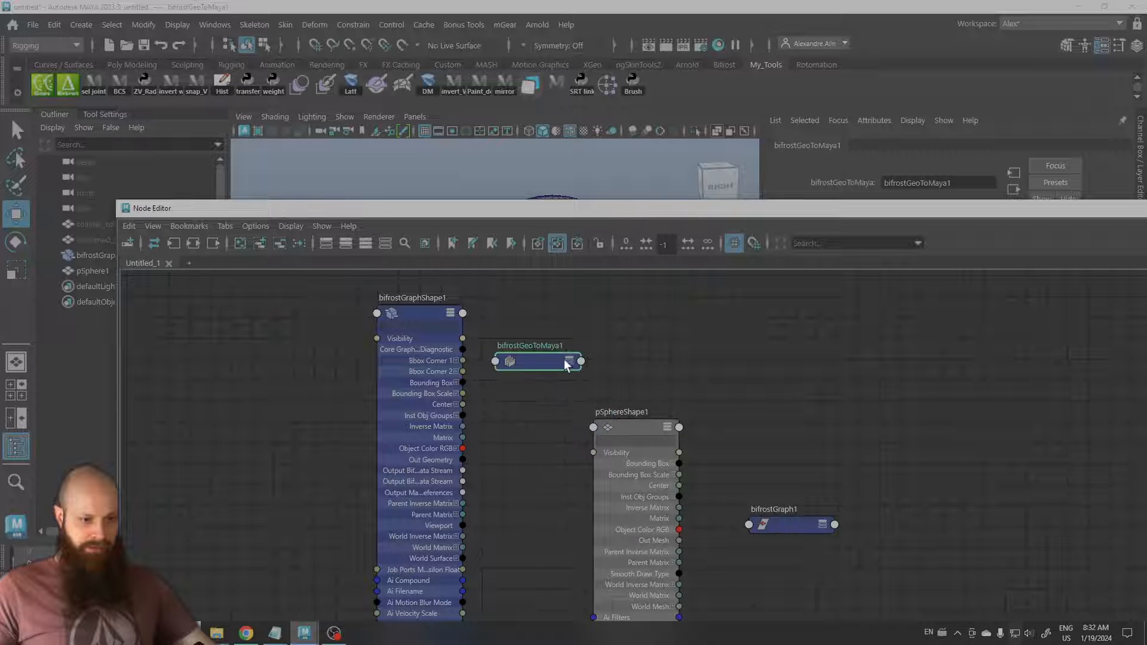
left_click(570, 361)
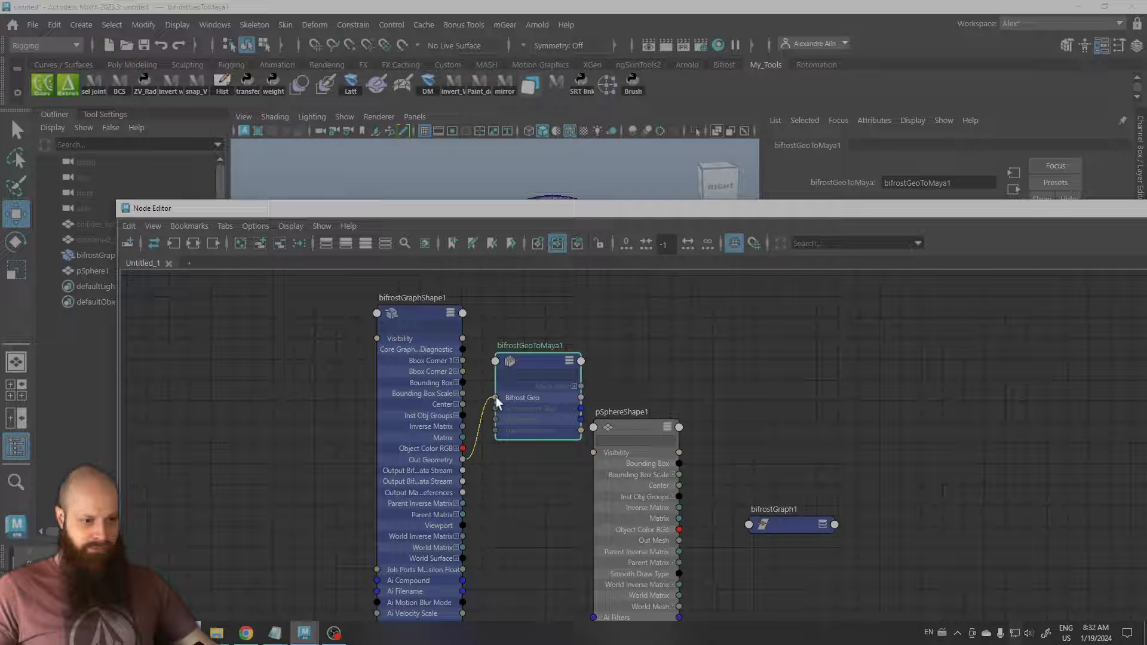
left_click(570, 360)
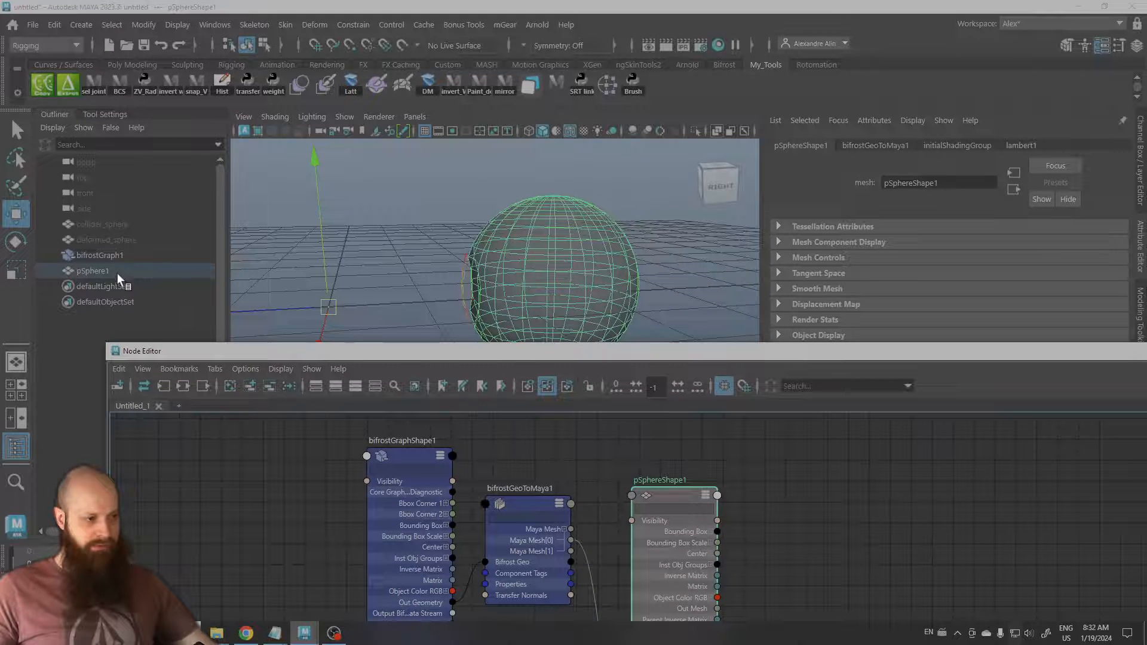
Rename pSphere1 to result_sphere, then reselect deformed_sphere in the Outliner and viewport
double_click(92, 270)
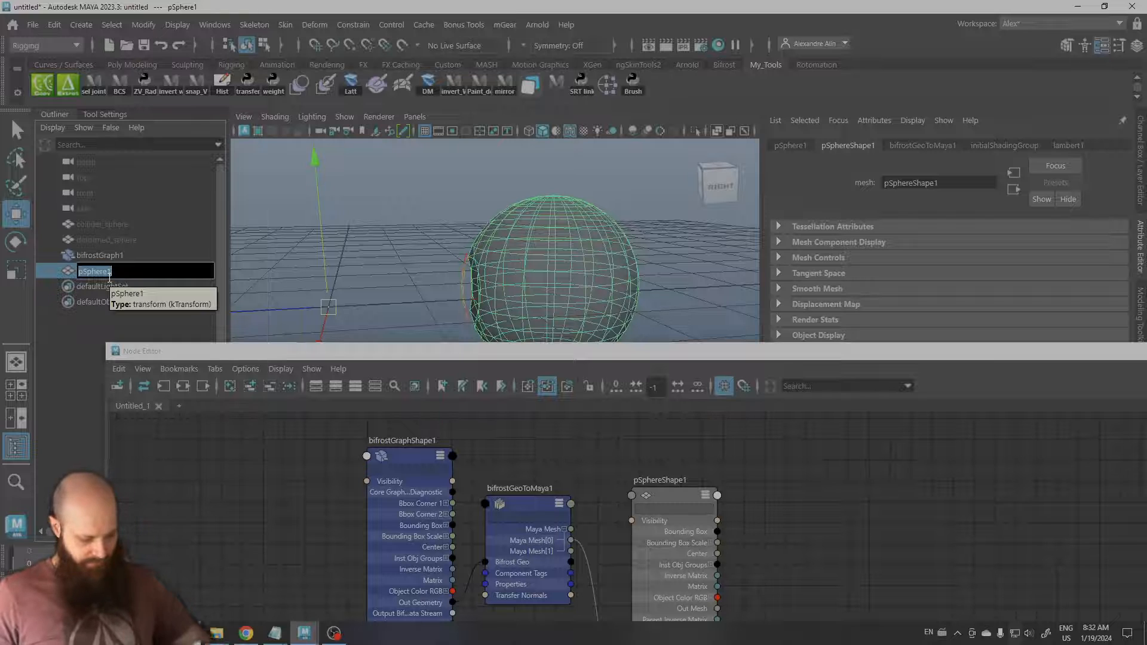
type("result_s")
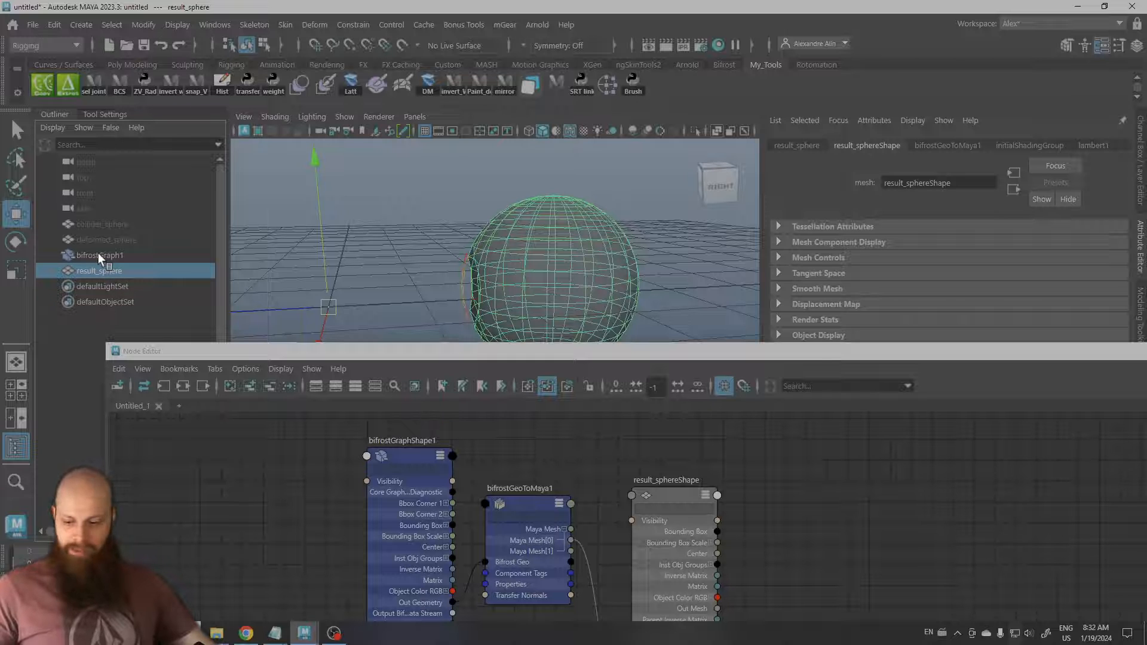
left_click(106, 239)
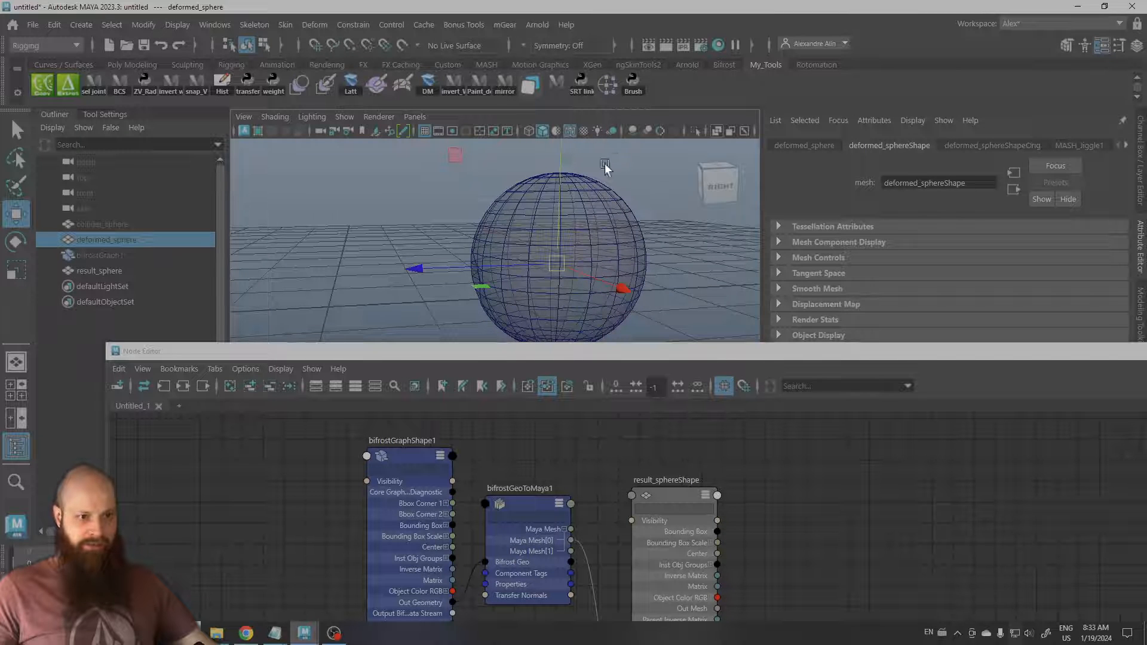
left_click(457, 197)
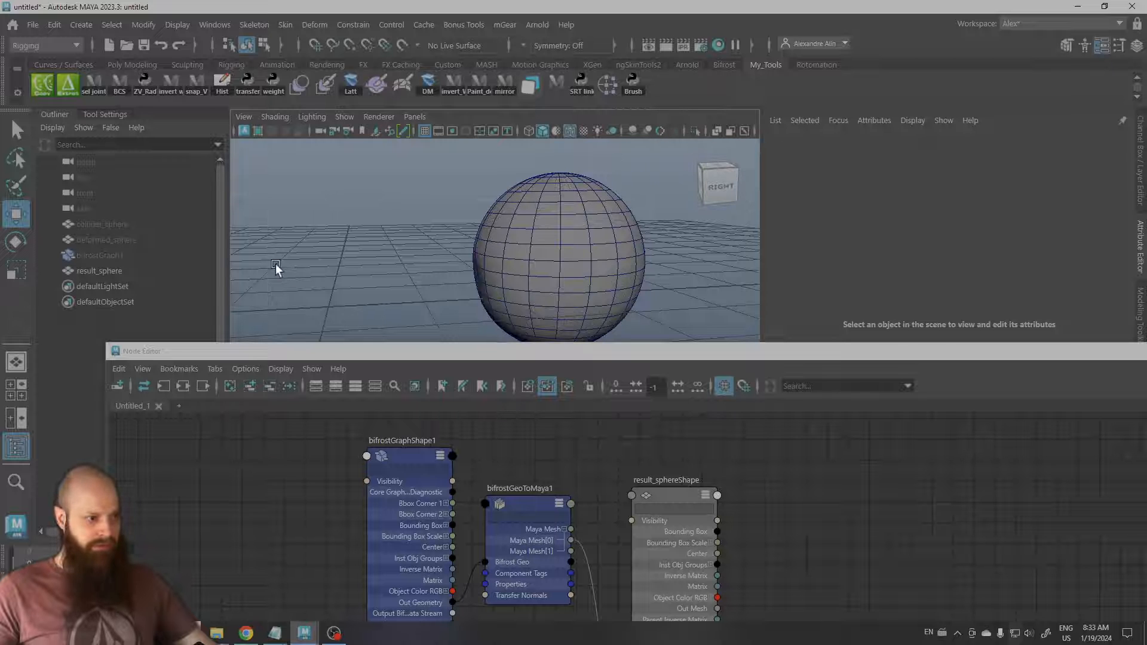
left_click(577, 262)
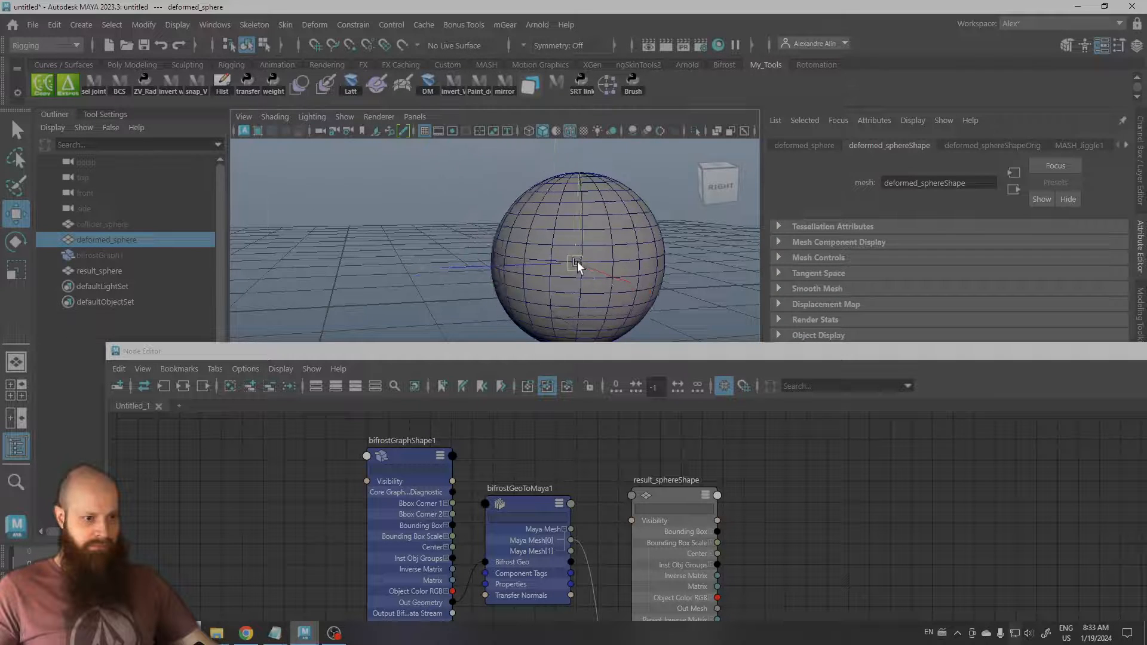